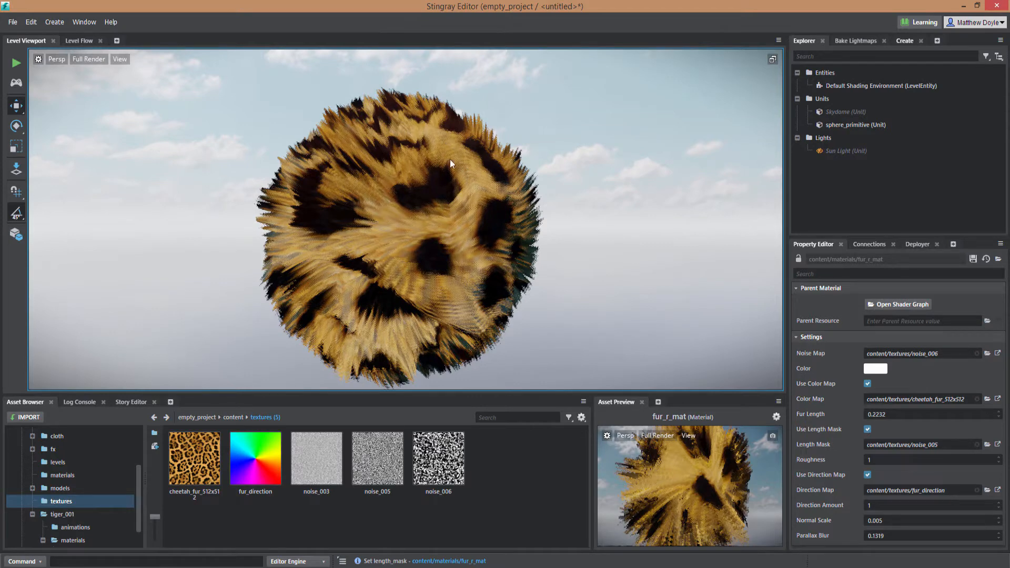
Page through the Real-Time Fur paper in fur.pdf, then return to the Stingray Create Fur help page
drag(451, 164, 371, 306)
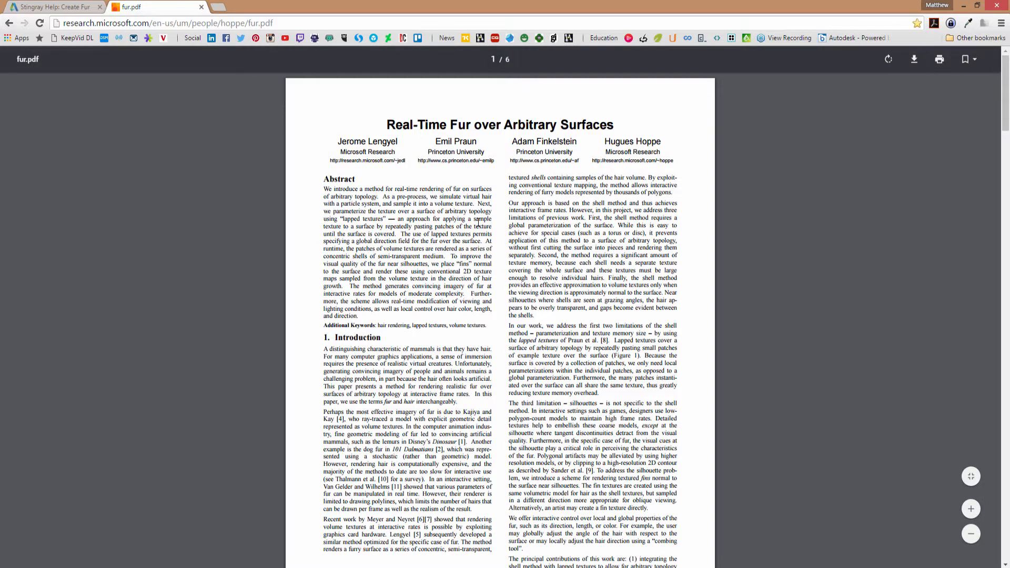
mouse_move(996, 111)
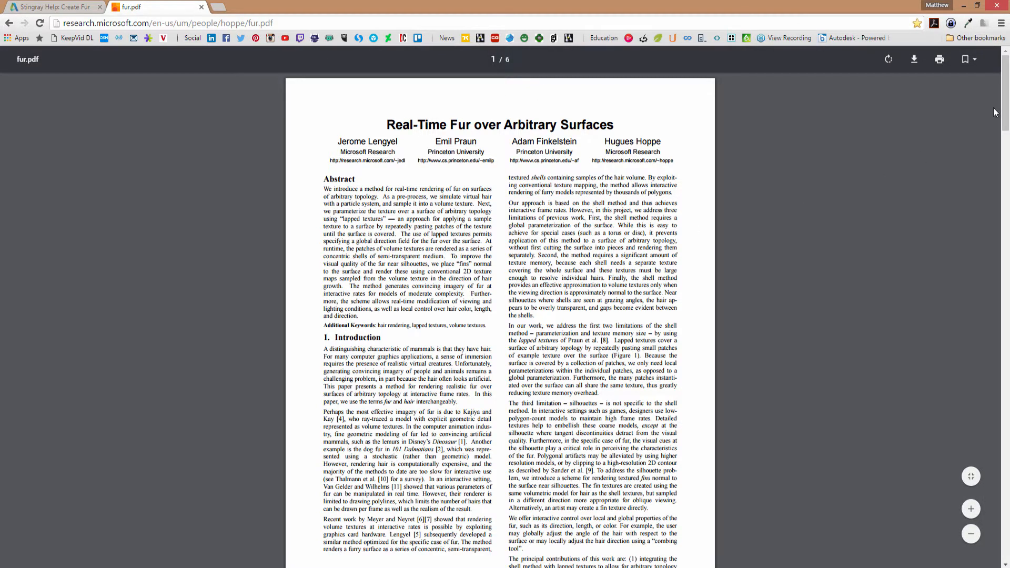
scroll(down, 3)
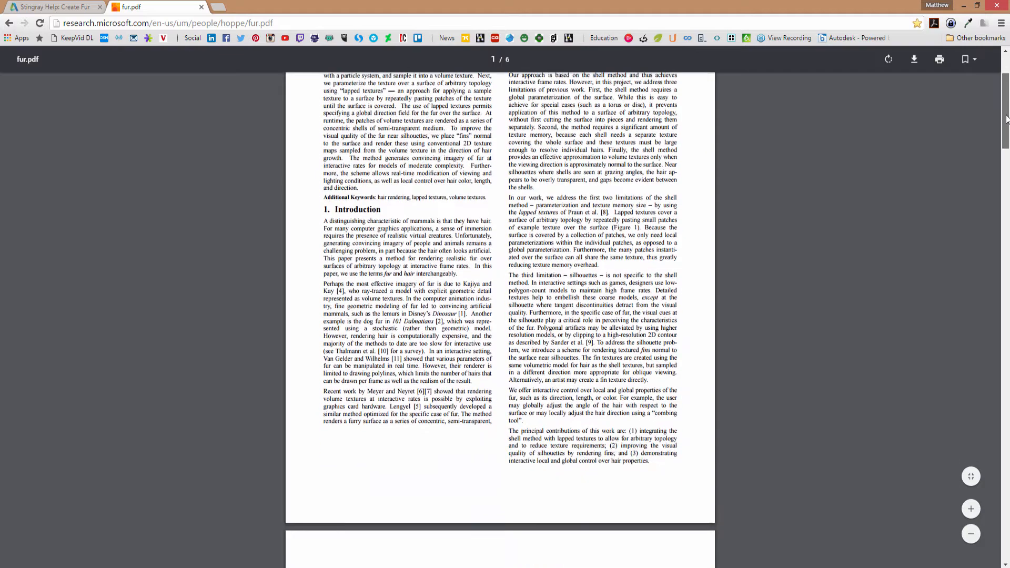
scroll(down, 3)
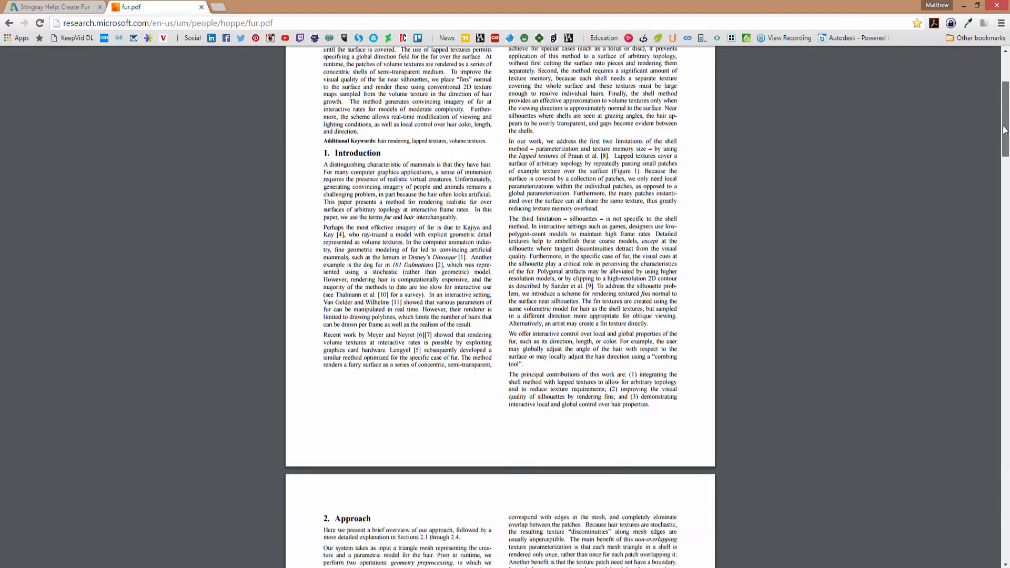
scroll(down, 3)
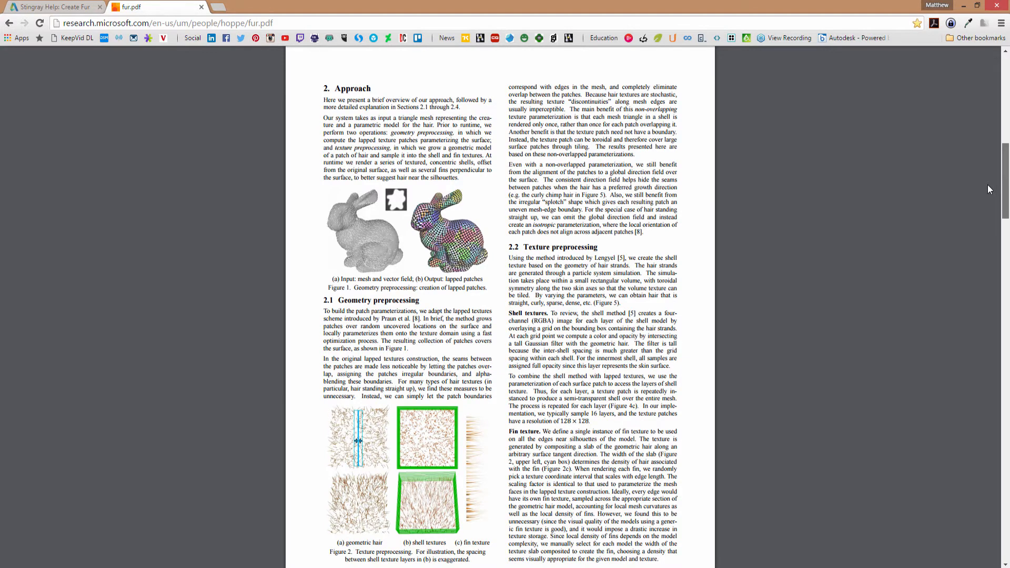
scroll(down, 3)
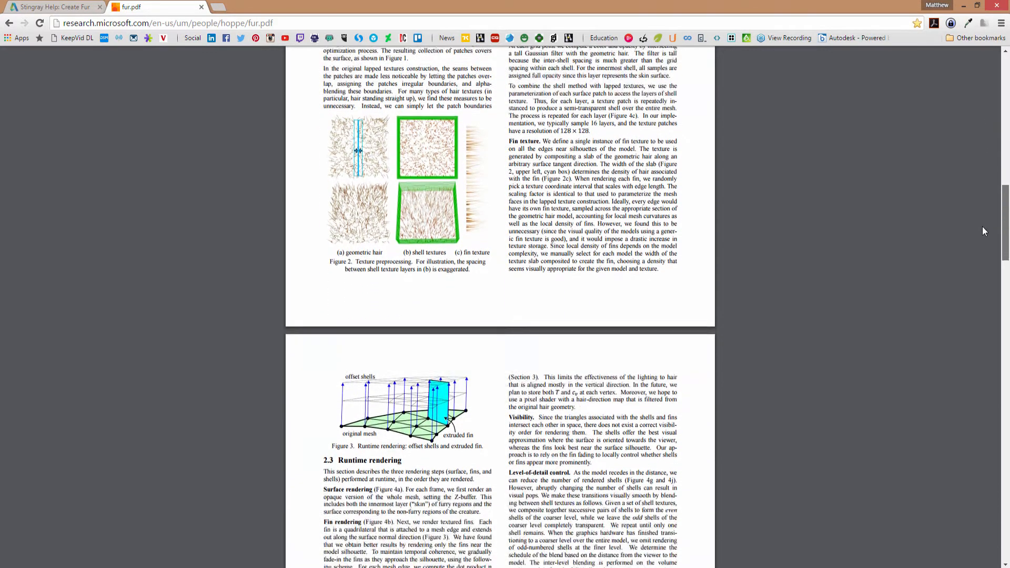
scroll(down, 3)
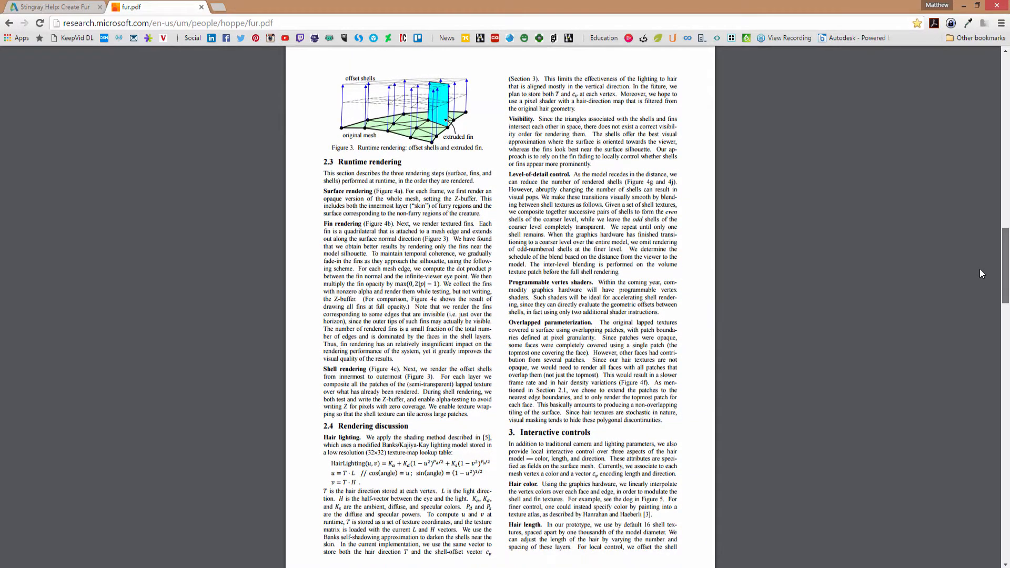
scroll(down, 3)
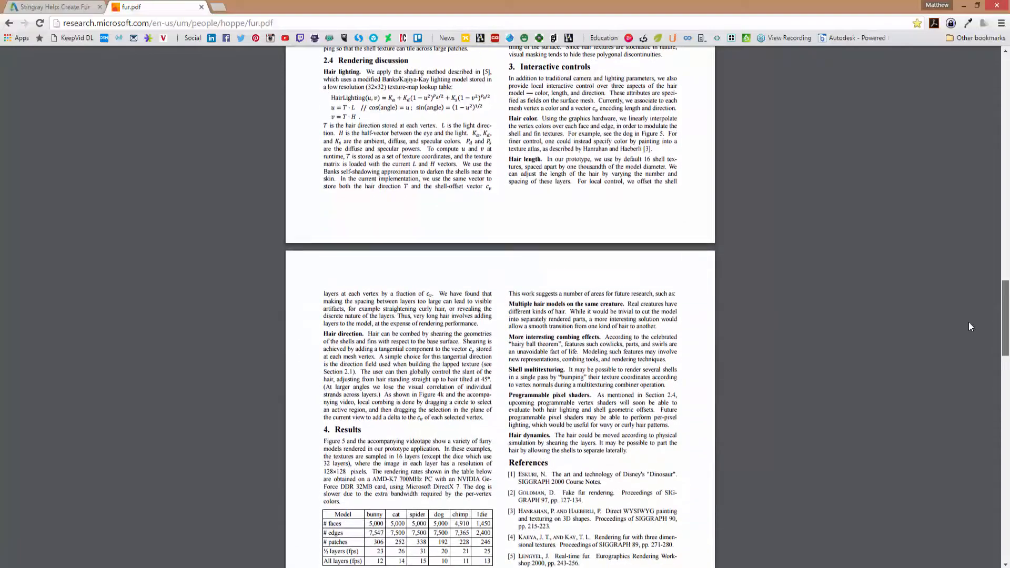
scroll(down, 3)
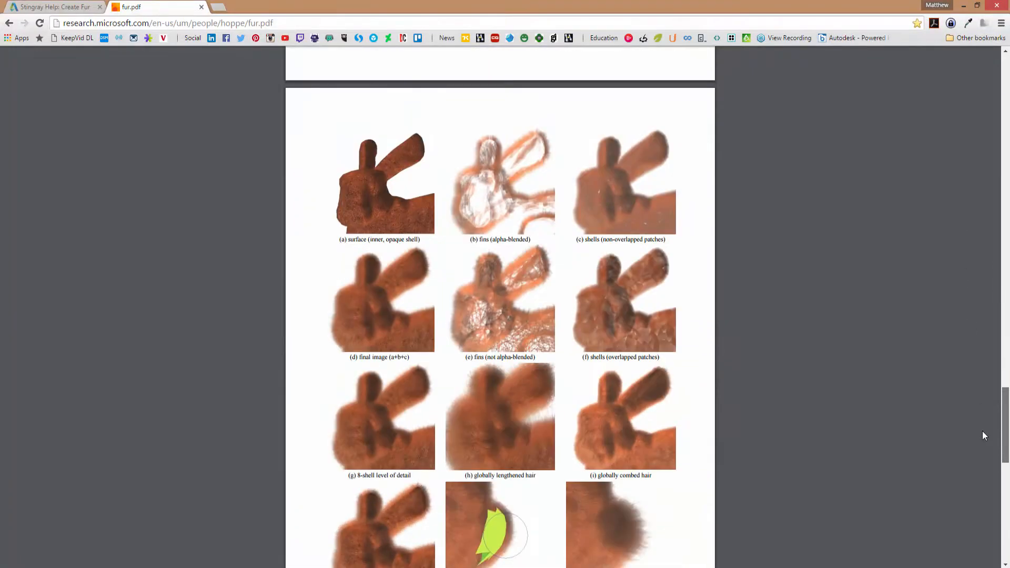
scroll(down, 3)
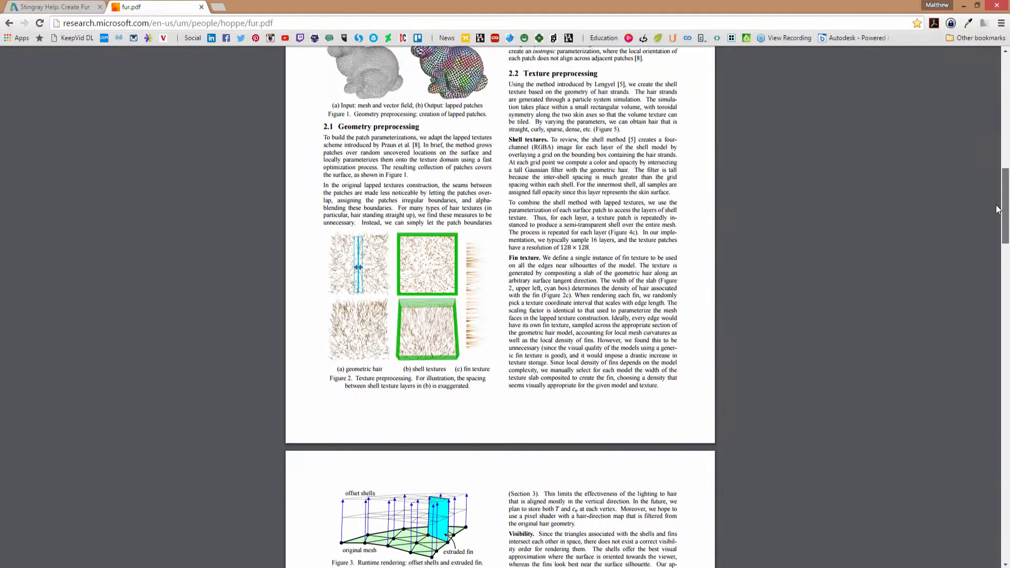
scroll(up, 3)
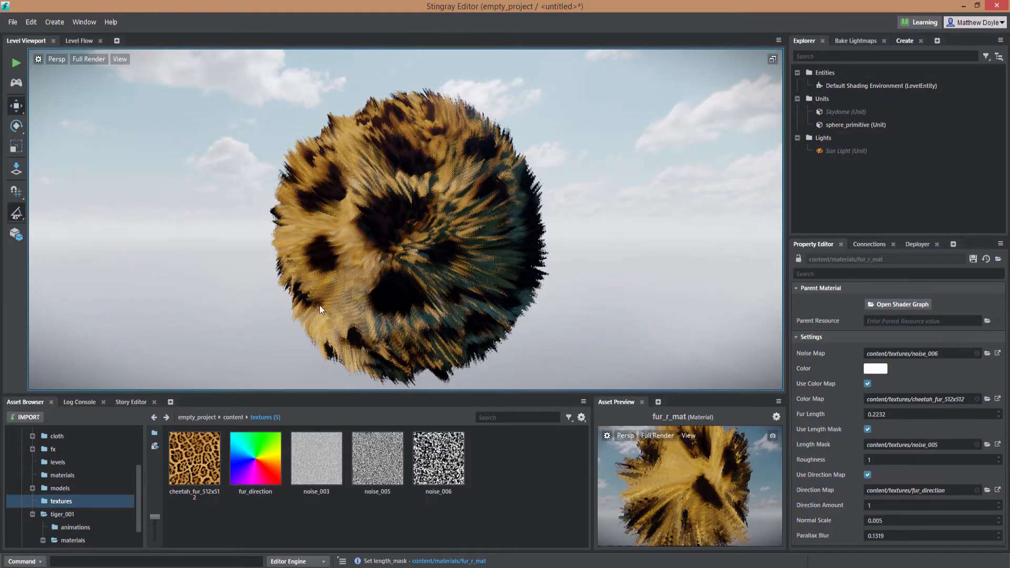
click(110, 22)
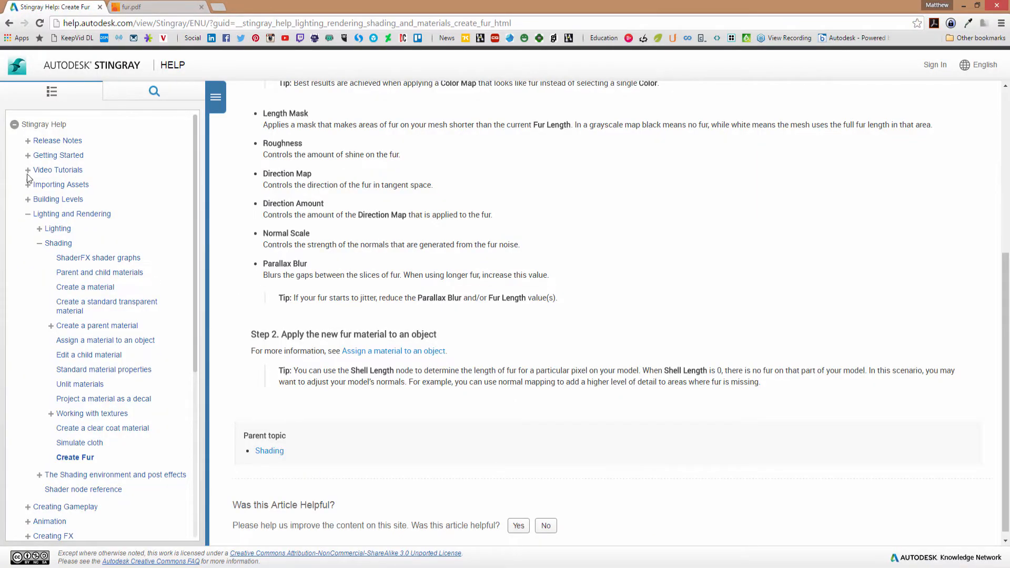
click(58, 141)
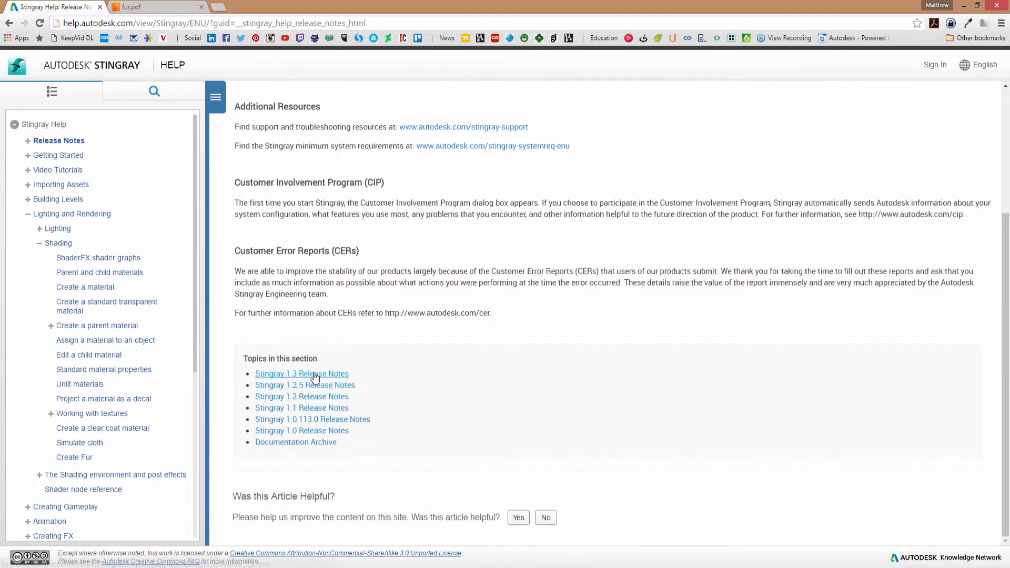
click(301, 373)
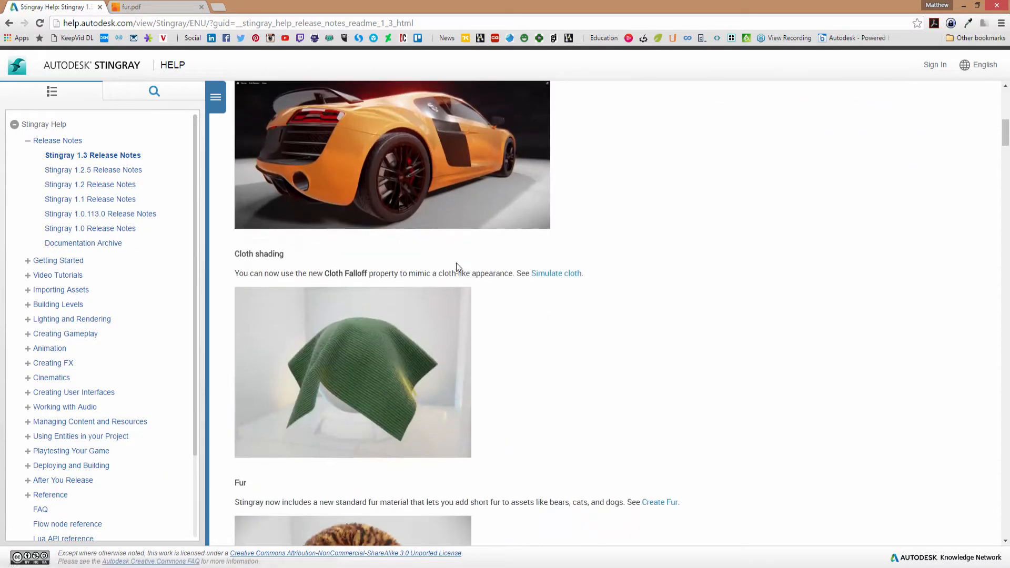
scroll(down, 3)
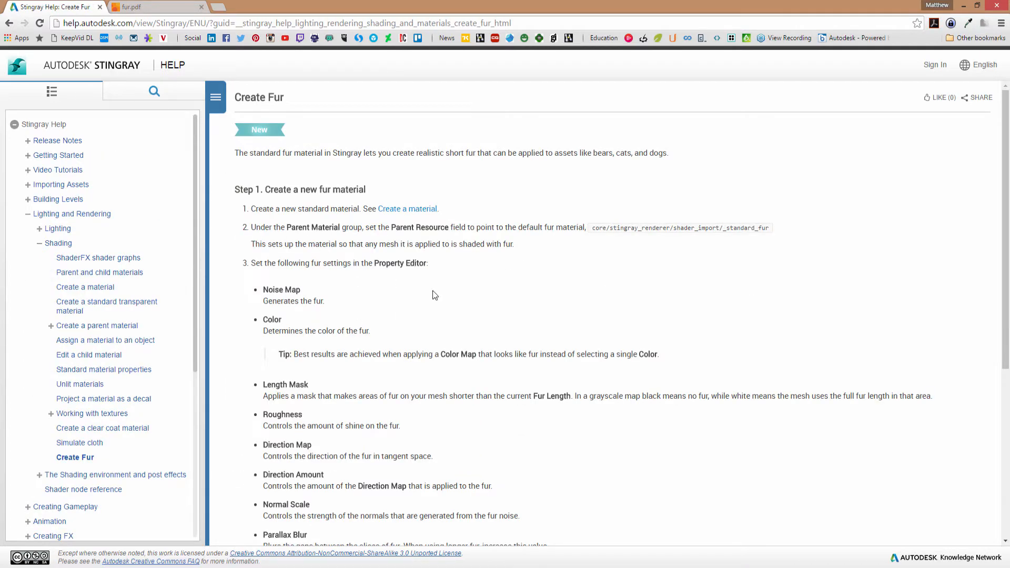
scroll(down, 3)
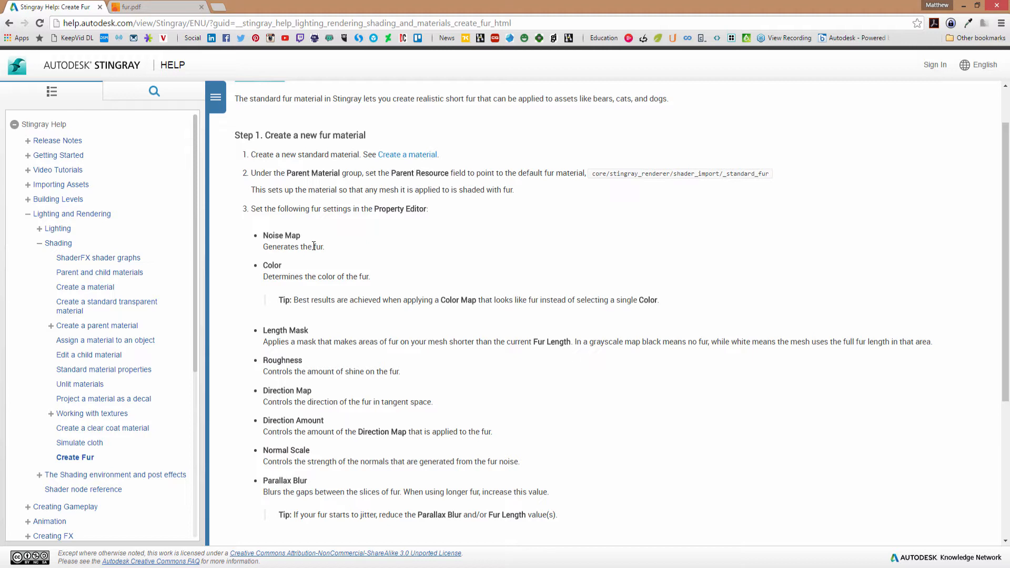
mouse_move(319, 248)
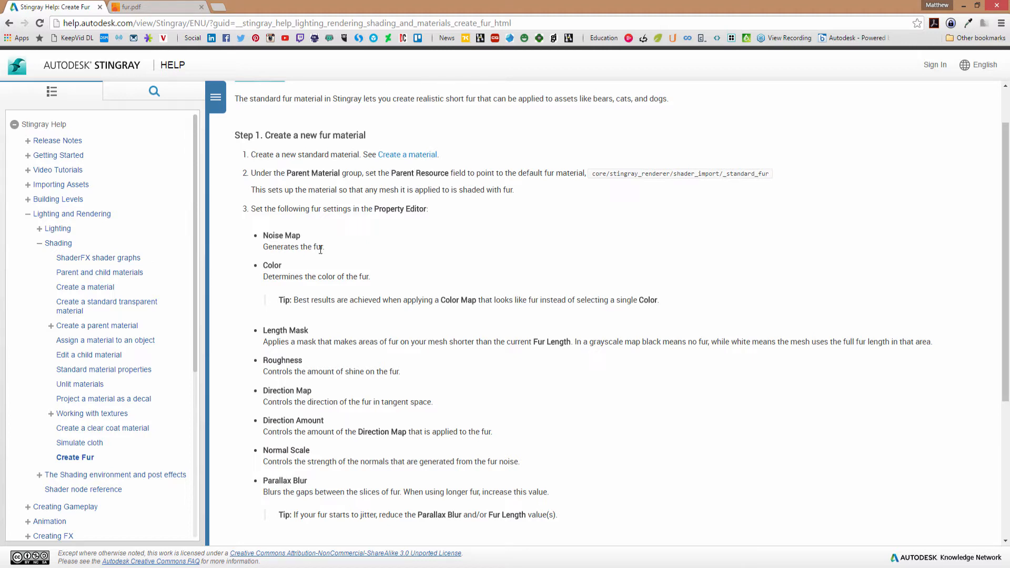
mouse_move(436, 332)
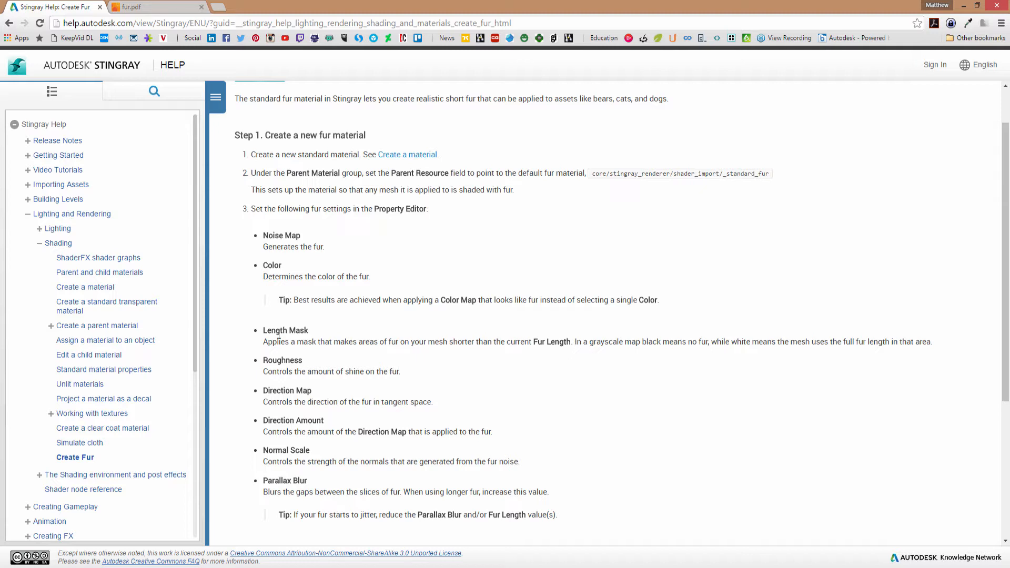
mouse_move(429, 390)
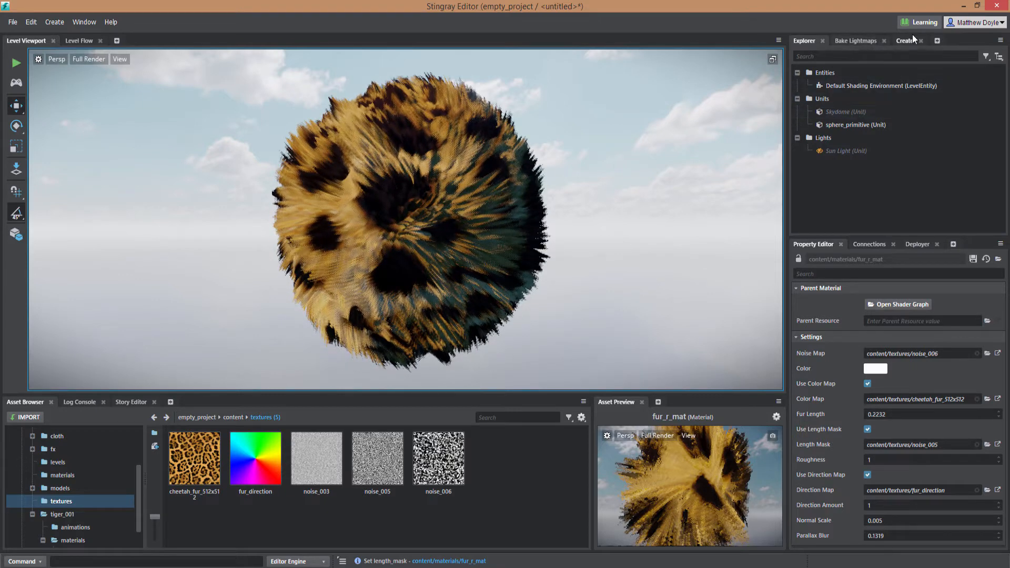
Spawn a plain sphere primitive beside the furry one and show the materials folder
click(905, 40)
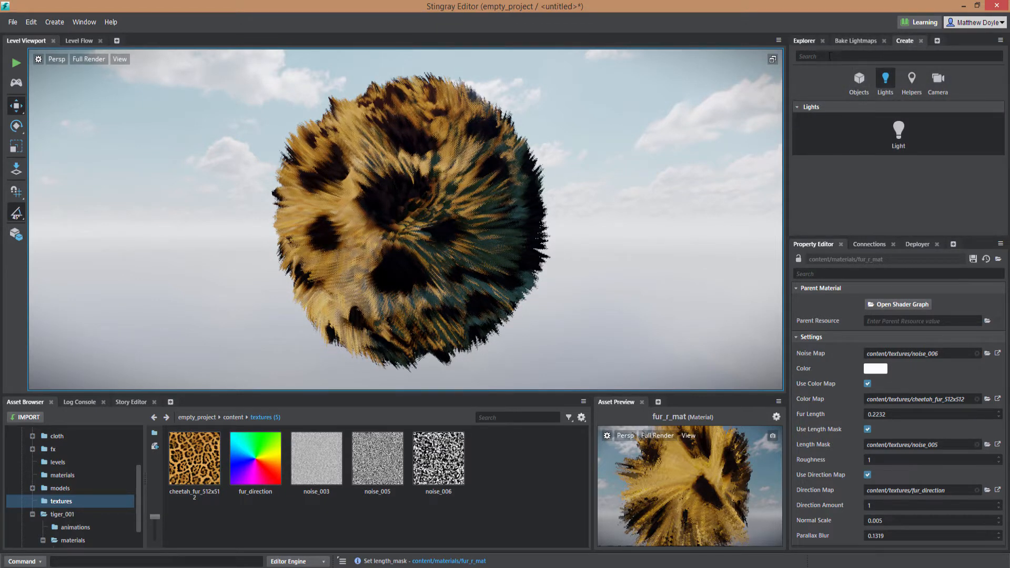
click(854, 79)
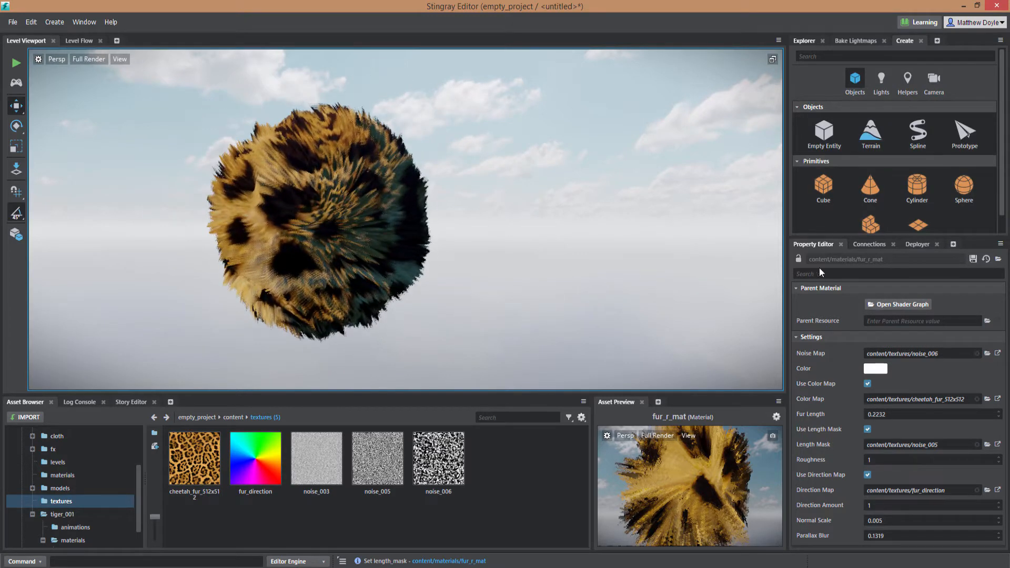
click(964, 187)
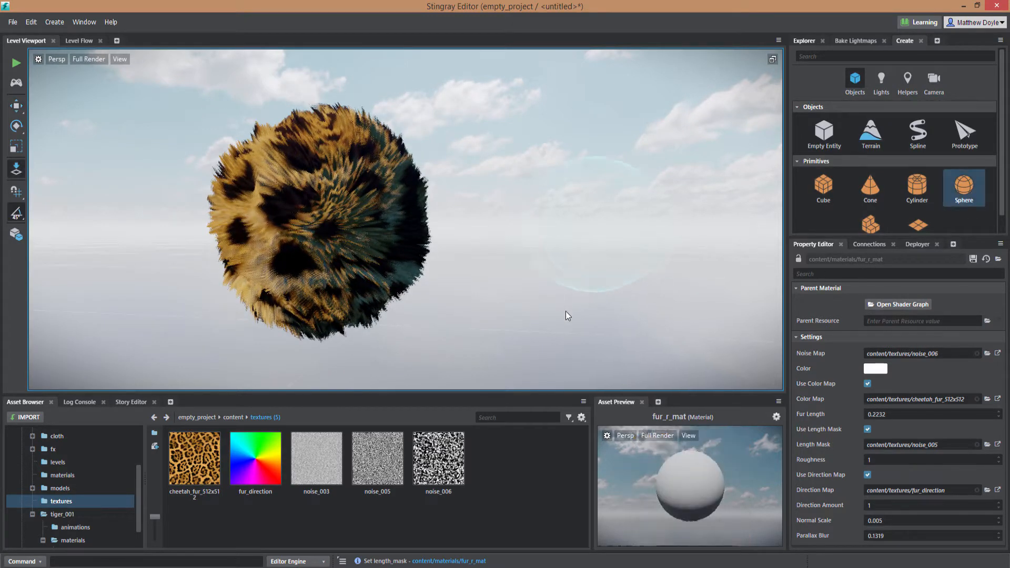
click(963, 188)
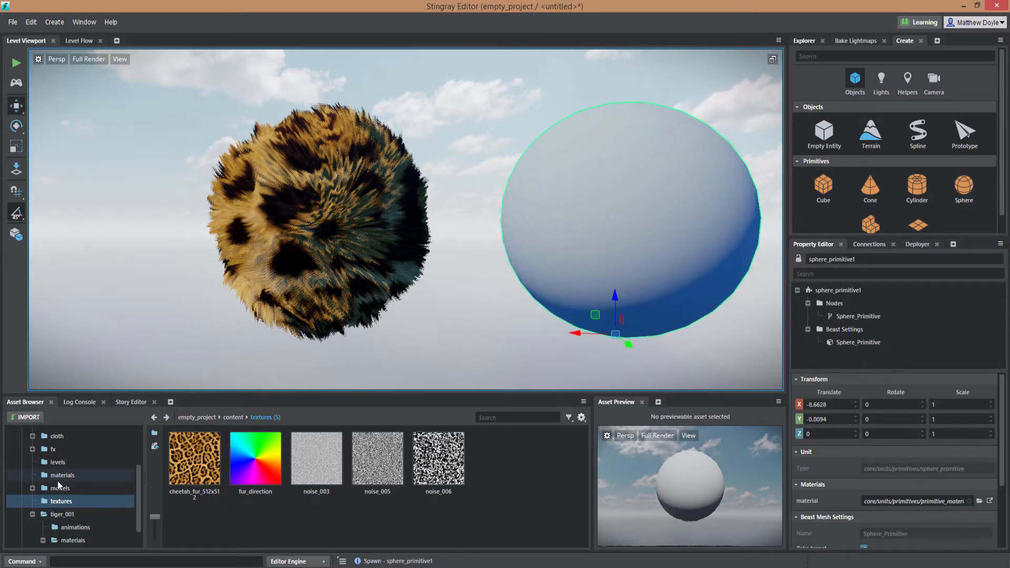
click(61, 474)
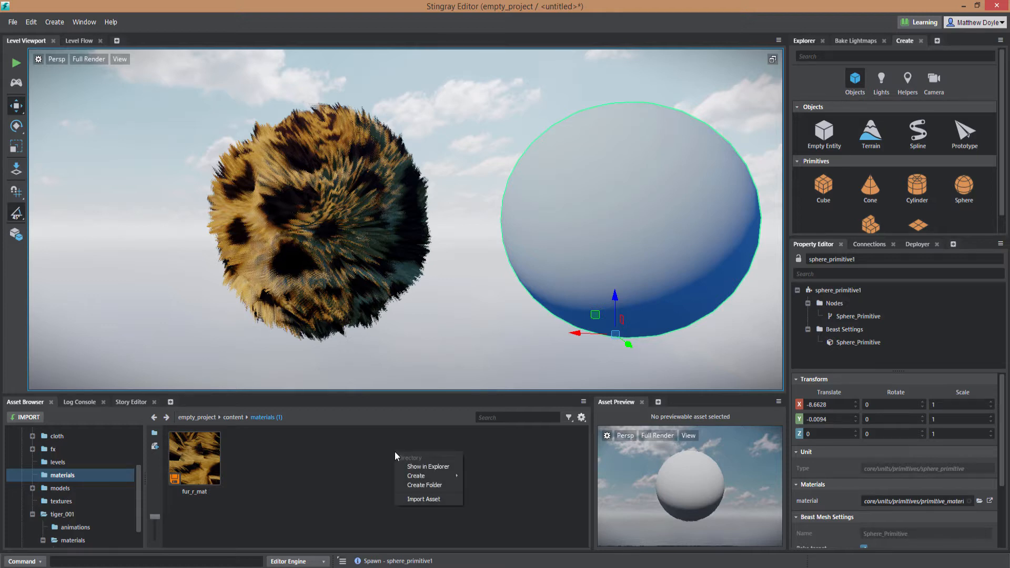
mouse_move(417, 475)
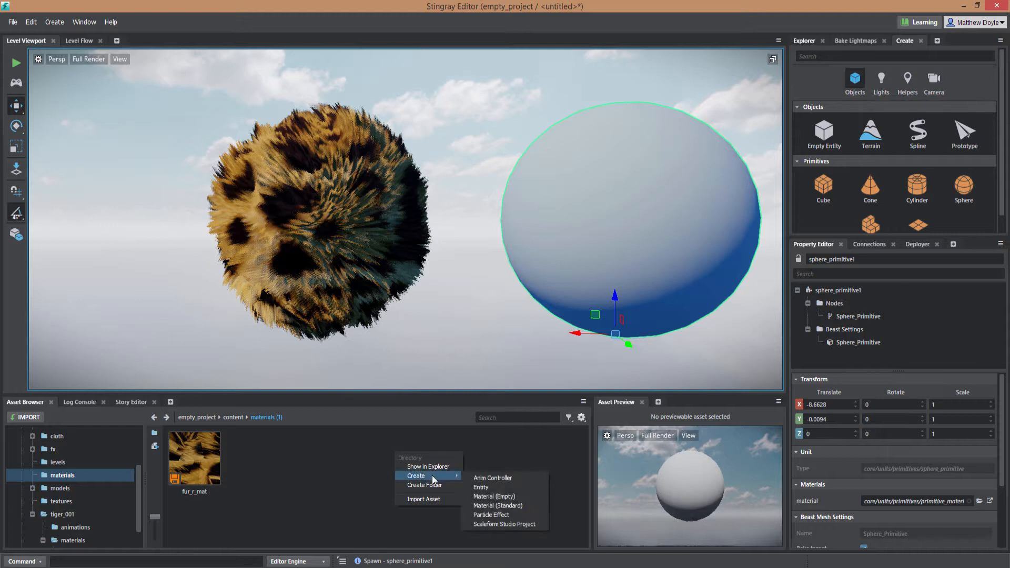
Create a standard material named fur_002_mat and select it to show its properties
click(507, 512)
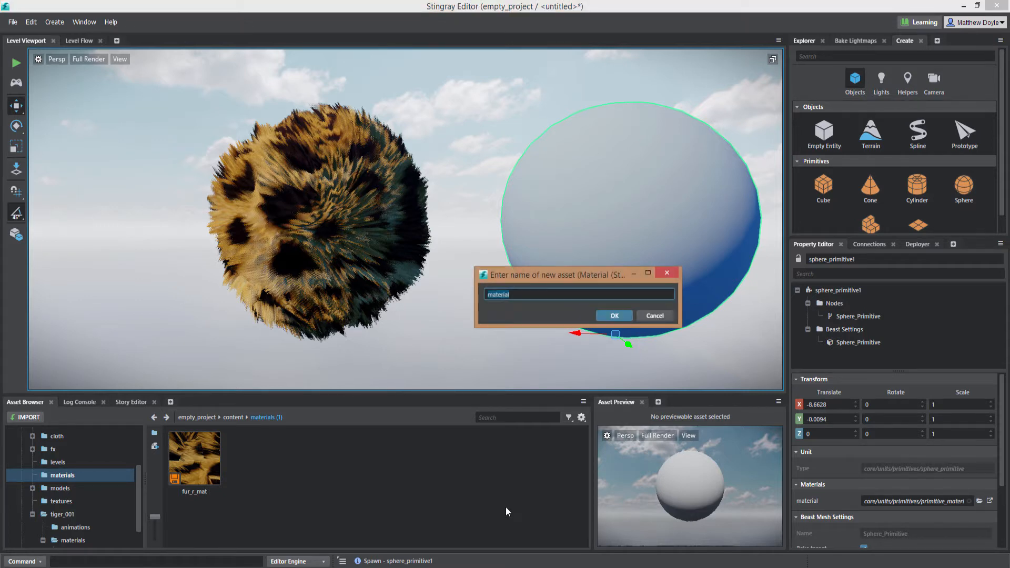
text(fur_l)
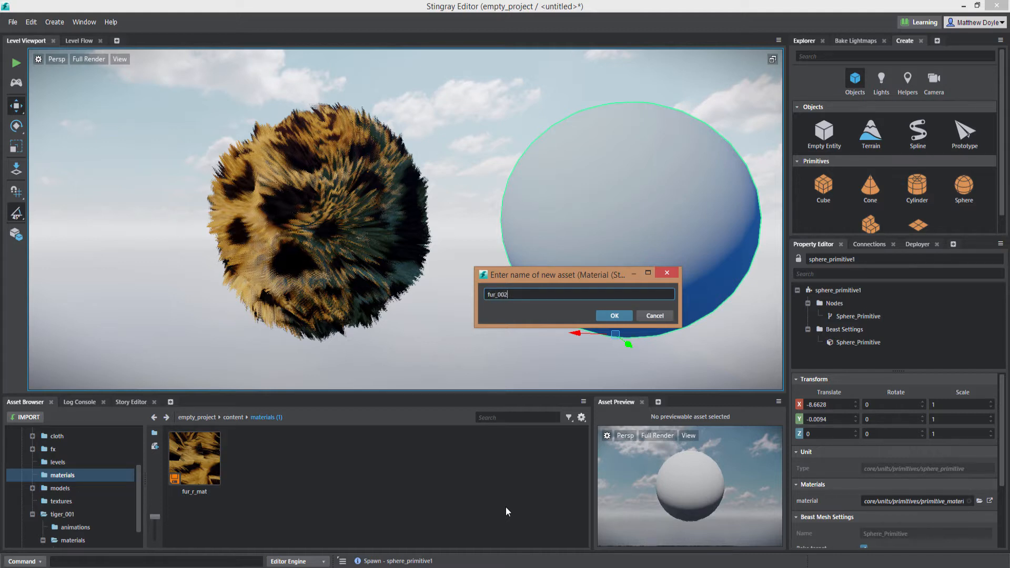
text(_mat)
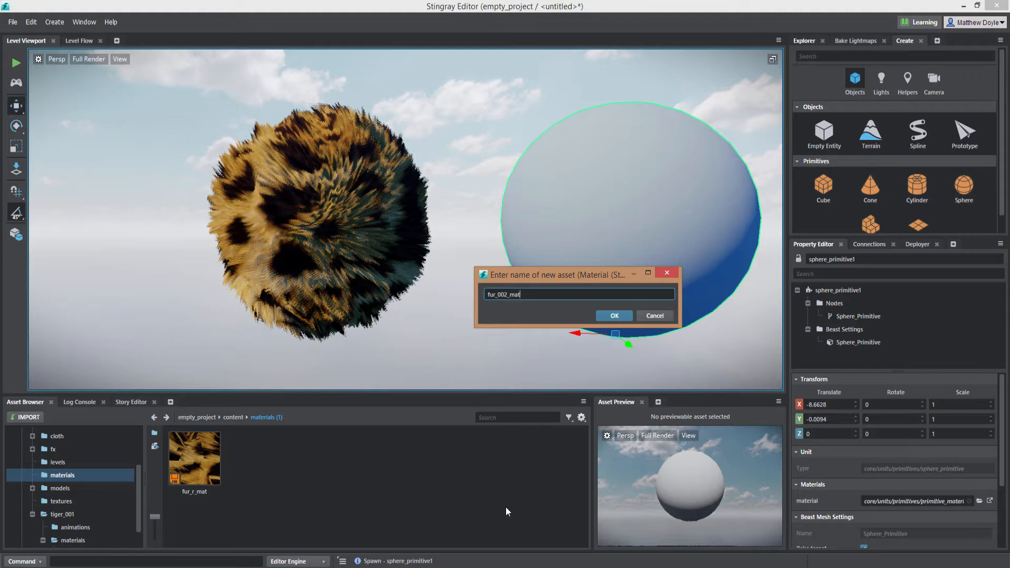
click(615, 315)
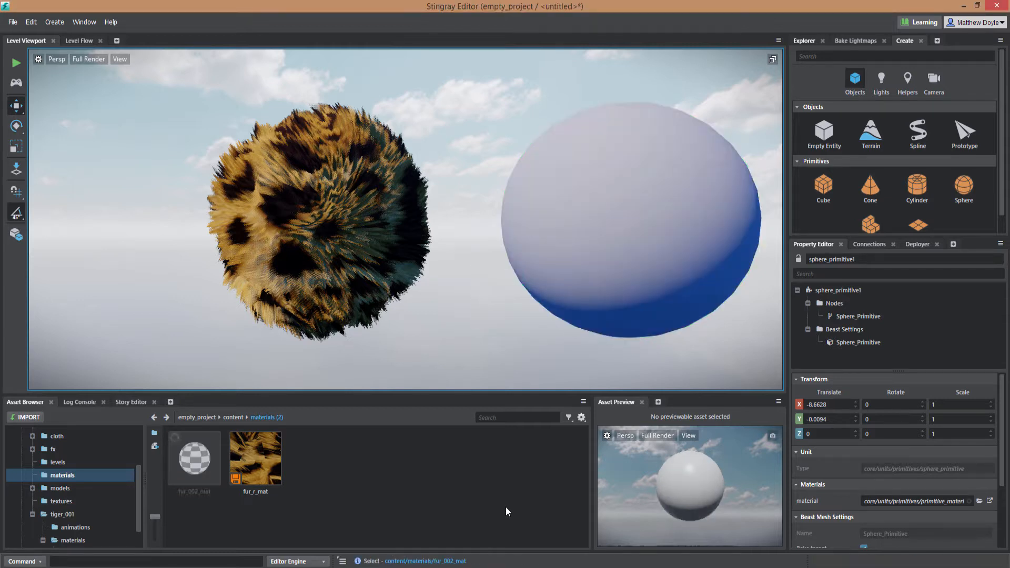
click(194, 459)
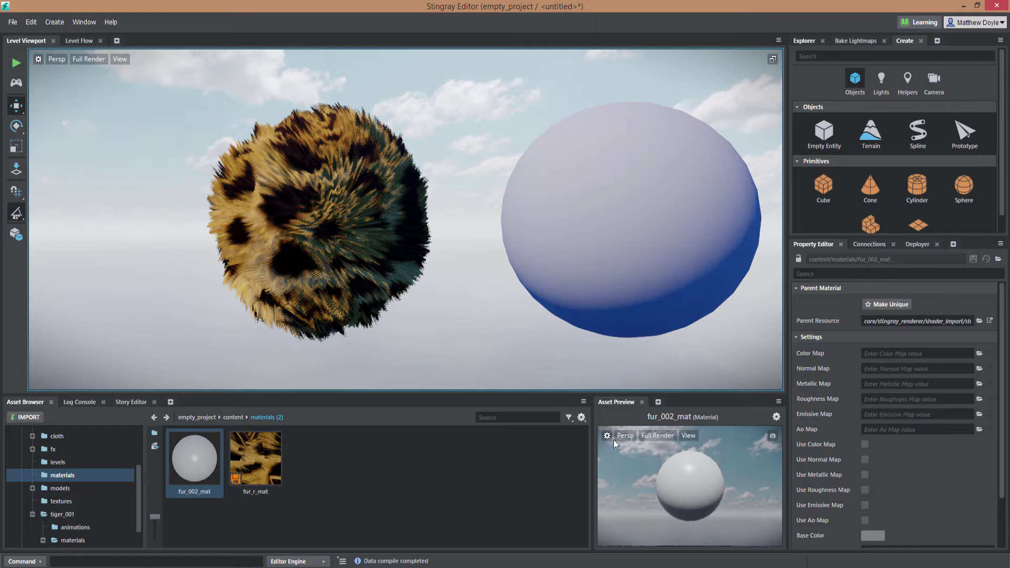
mouse_move(978, 299)
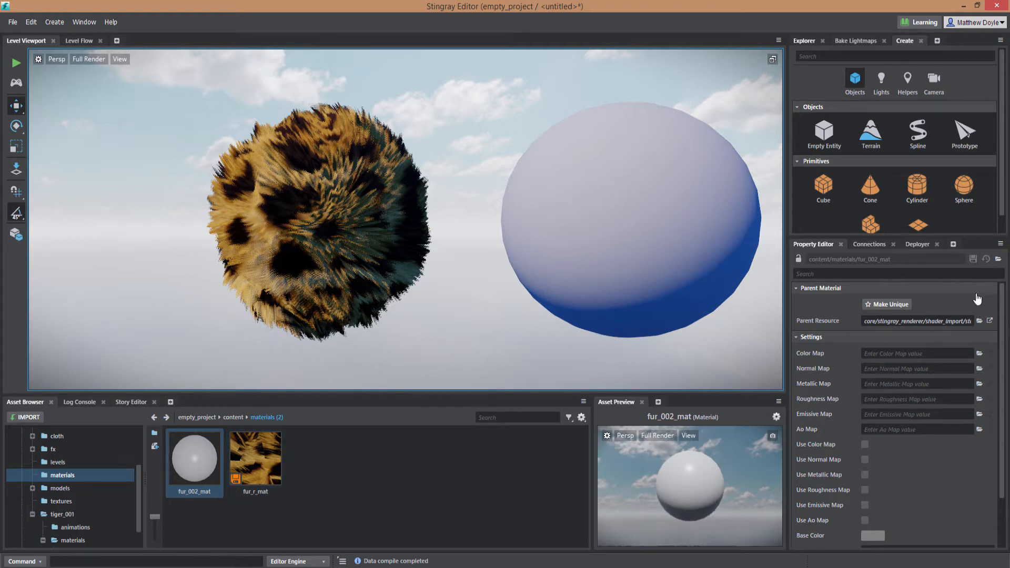
mouse_move(781, 331)
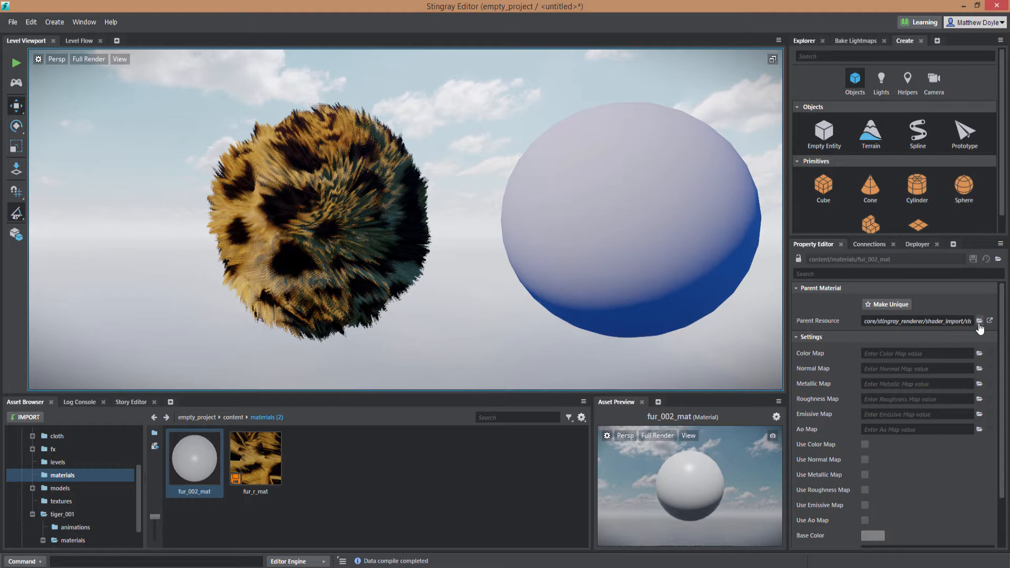
Set fur_002_mat's Parent Resource to standard_fur, found by searching 'fur'
click(979, 320)
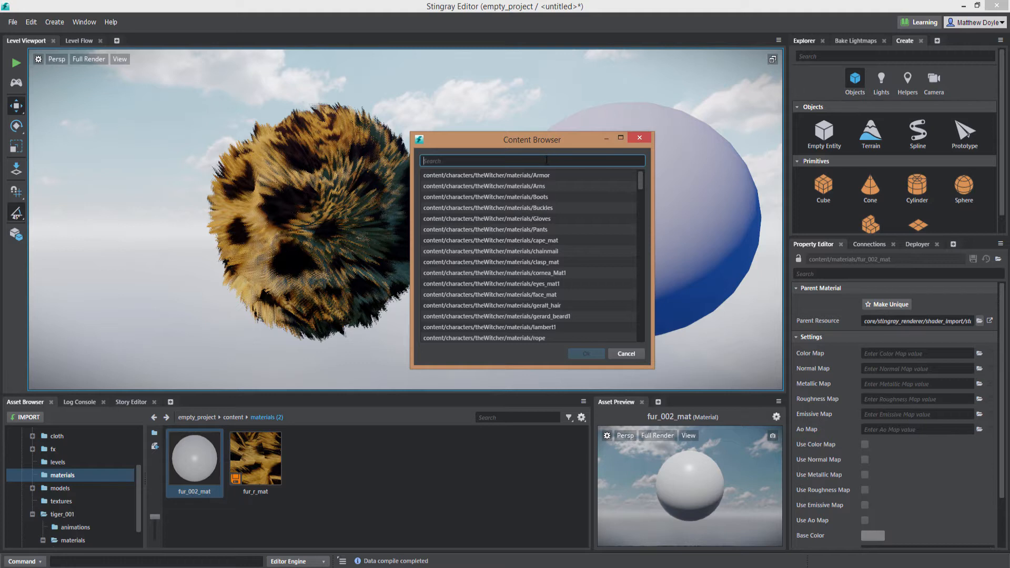
text(fur)
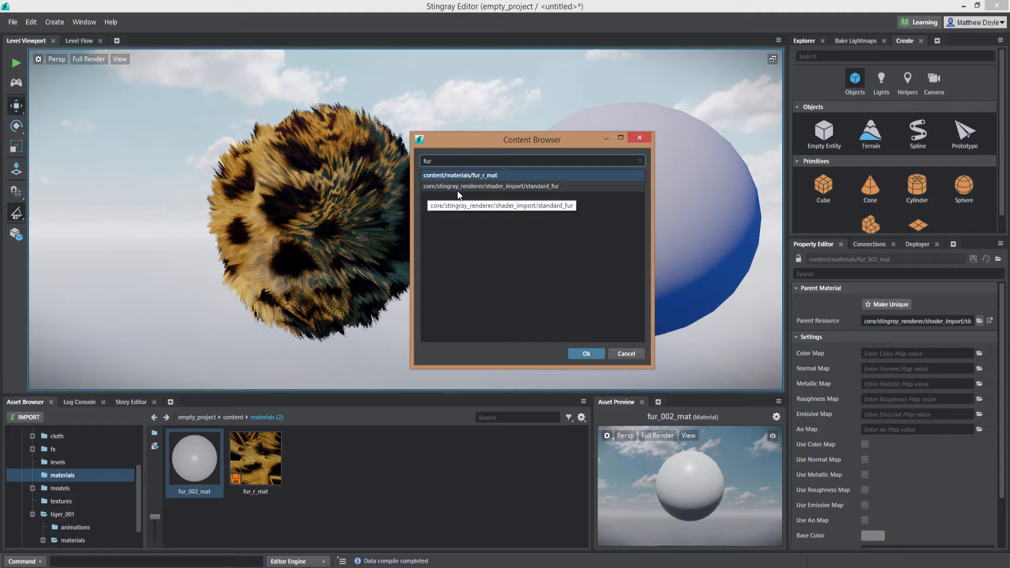
mouse_move(510, 189)
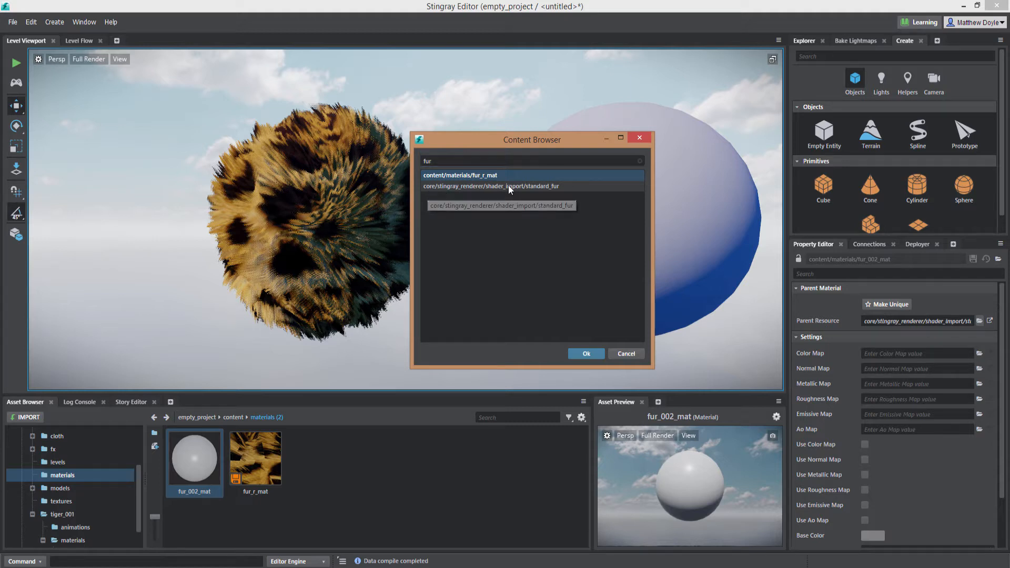
click(509, 186)
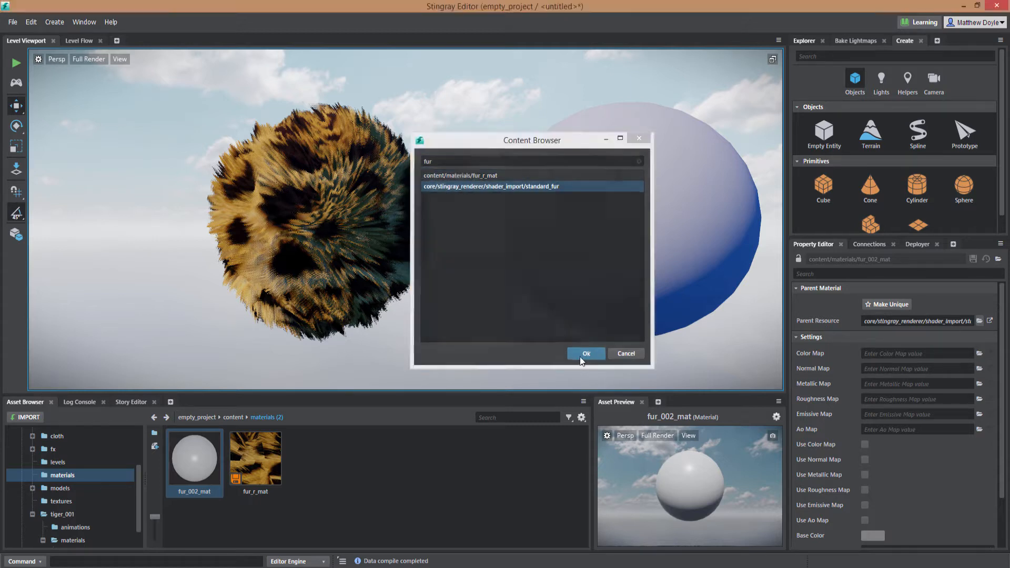
click(586, 354)
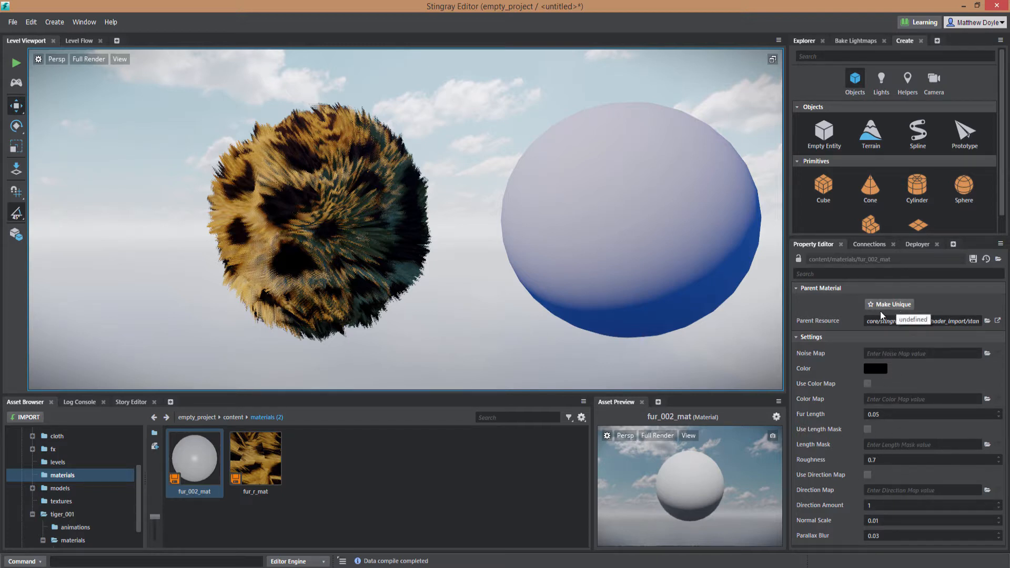
Make fur_002_mat unique from its parent and open its shader graph
click(889, 305)
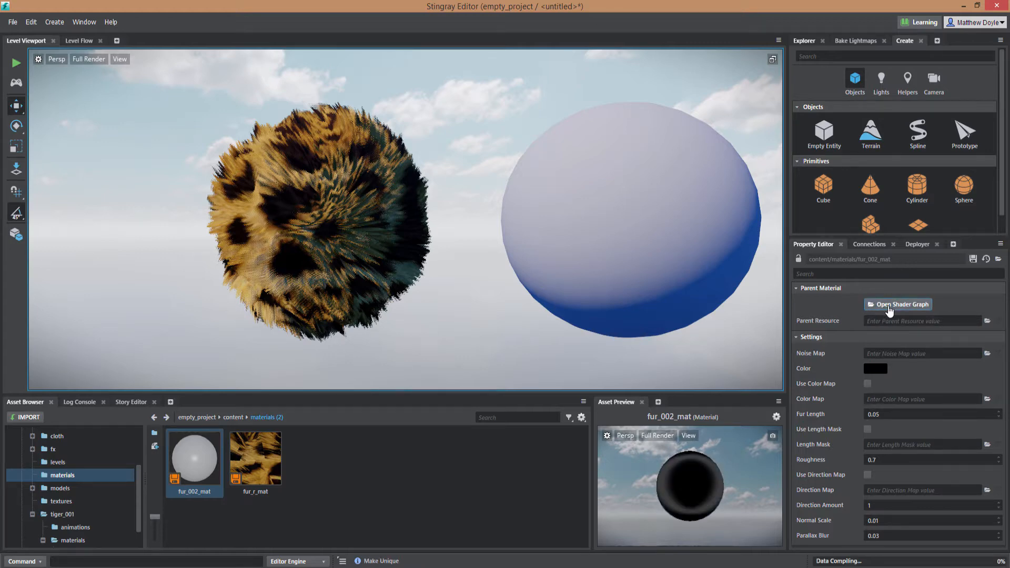
click(897, 305)
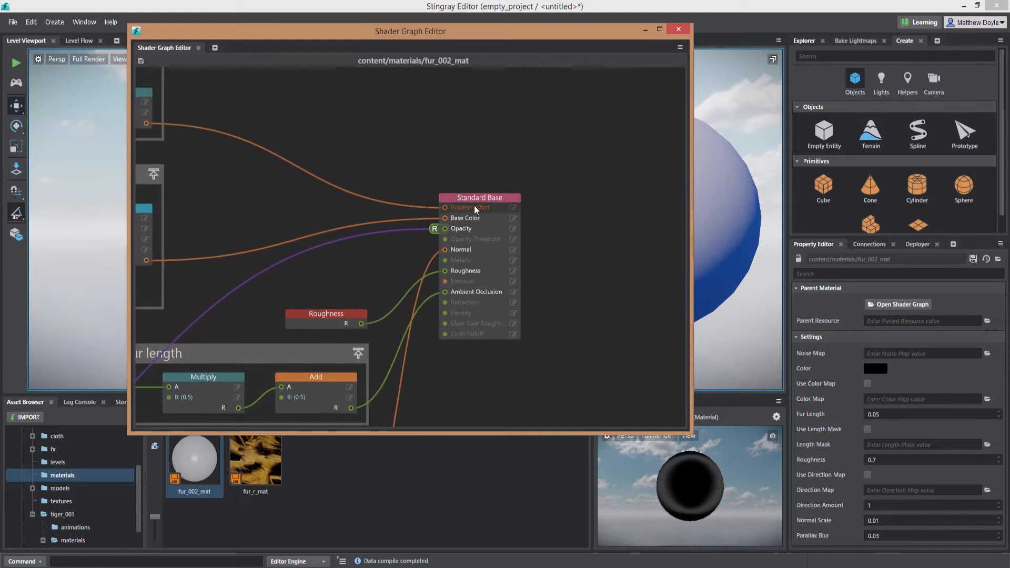
click(480, 198)
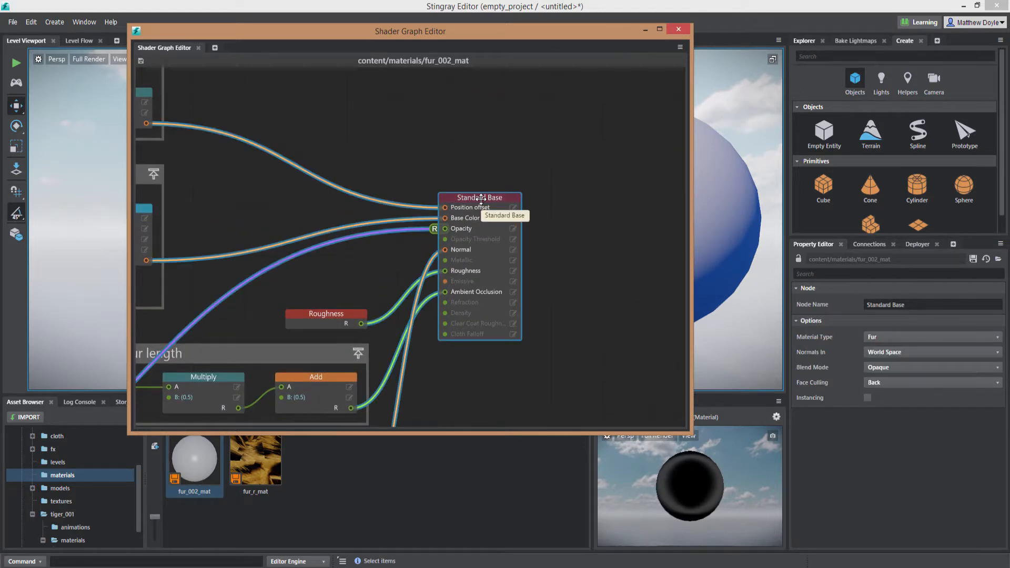
mouse_move(799, 337)
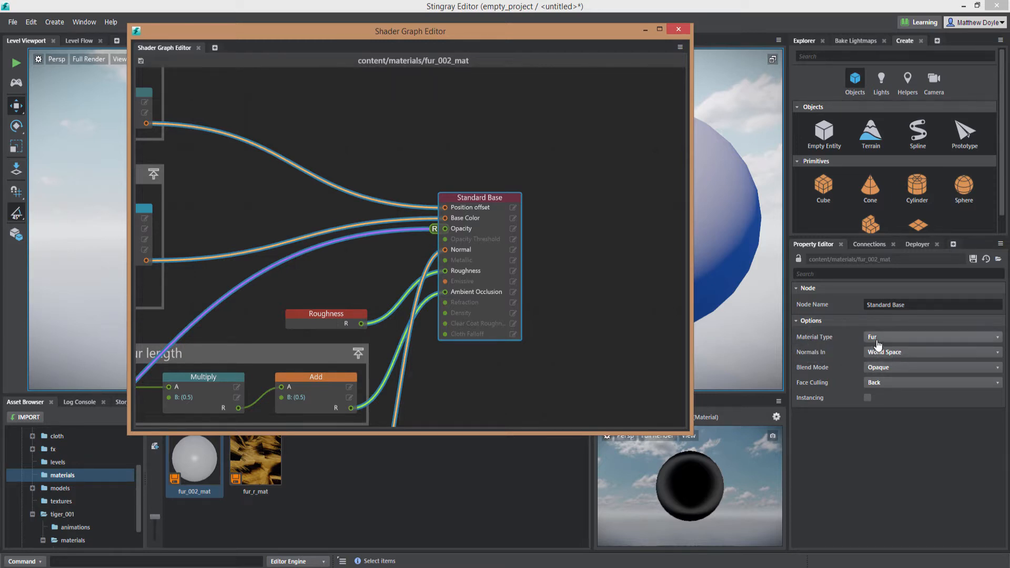
click(932, 336)
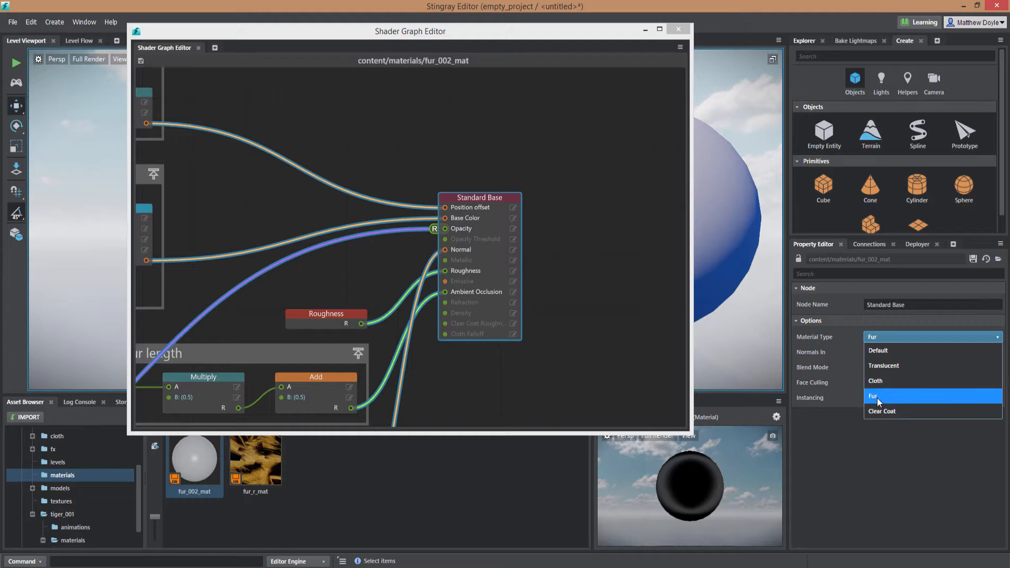
mouse_move(874, 413)
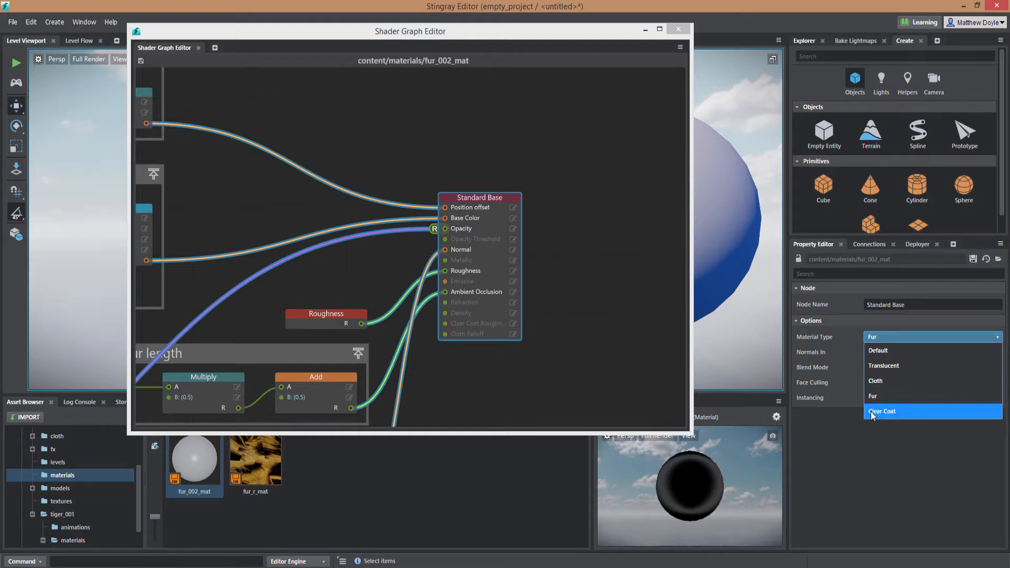
mouse_move(875, 381)
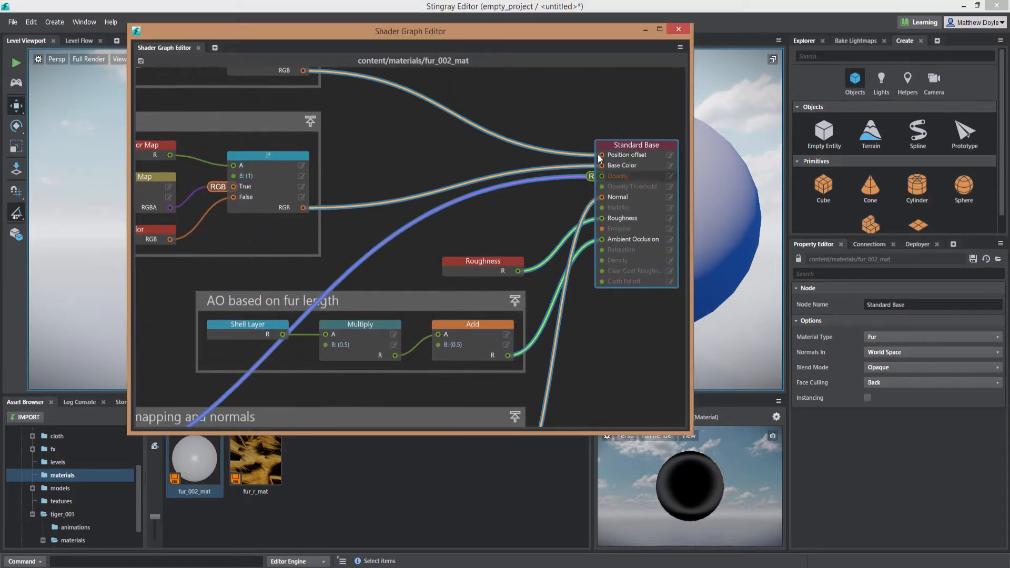
mouse_move(368, 183)
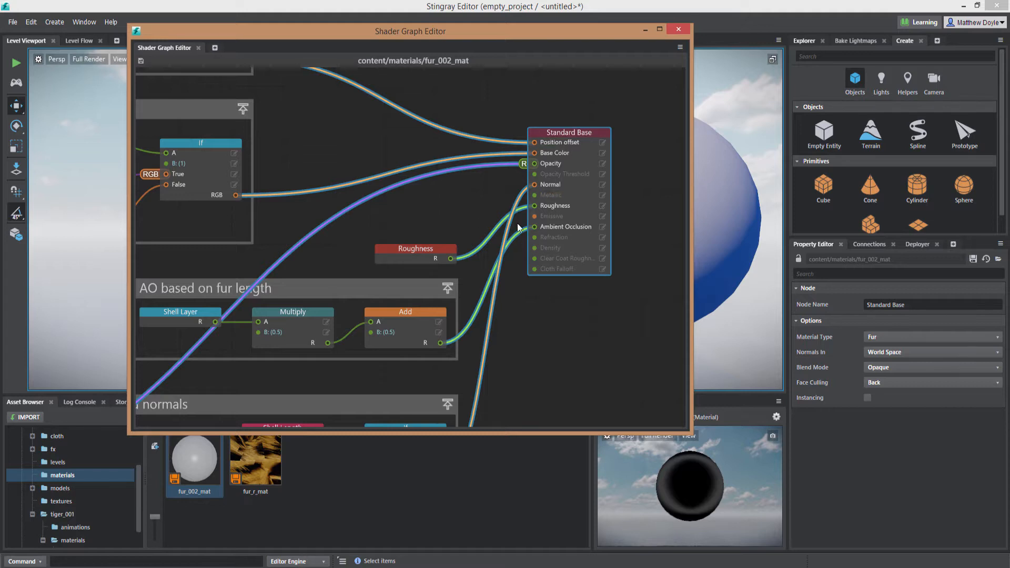
mouse_move(482, 229)
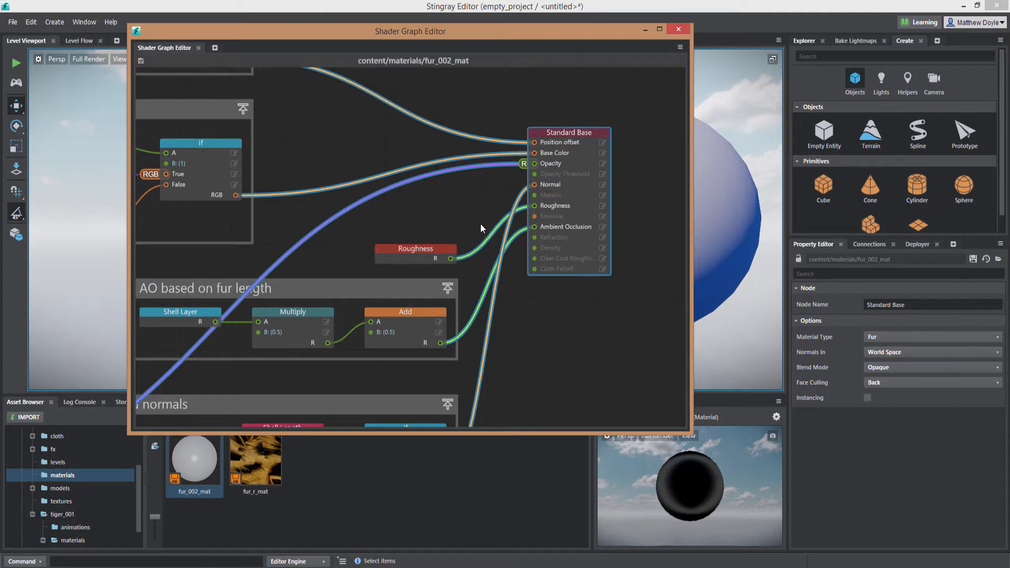
mouse_move(453, 224)
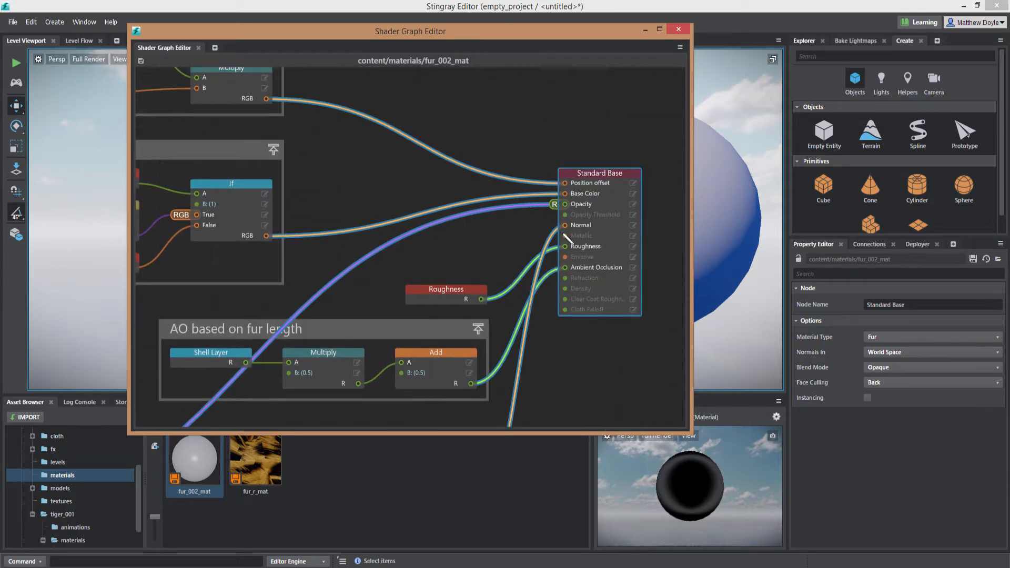
mouse_move(553, 207)
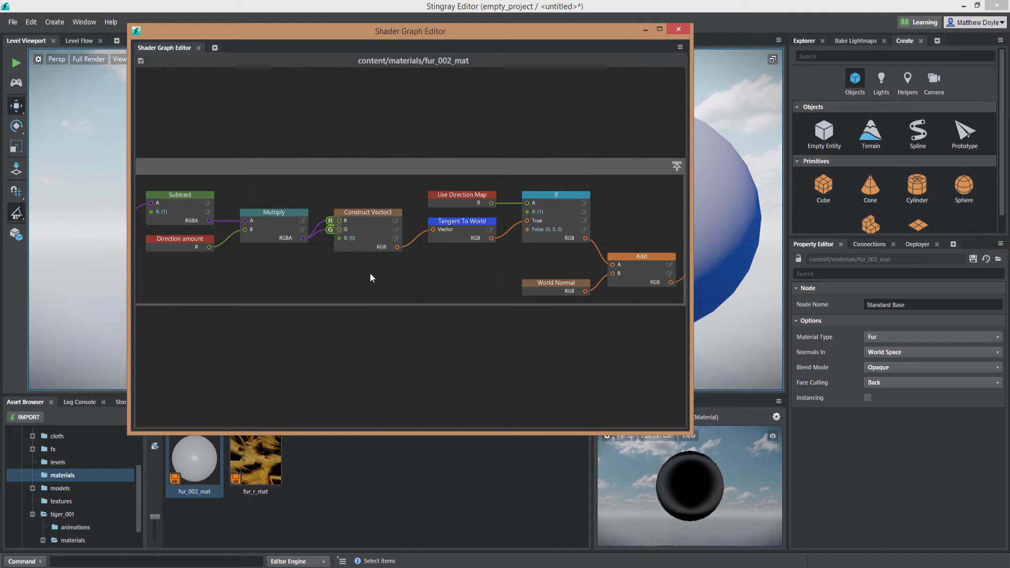
mouse_move(463, 207)
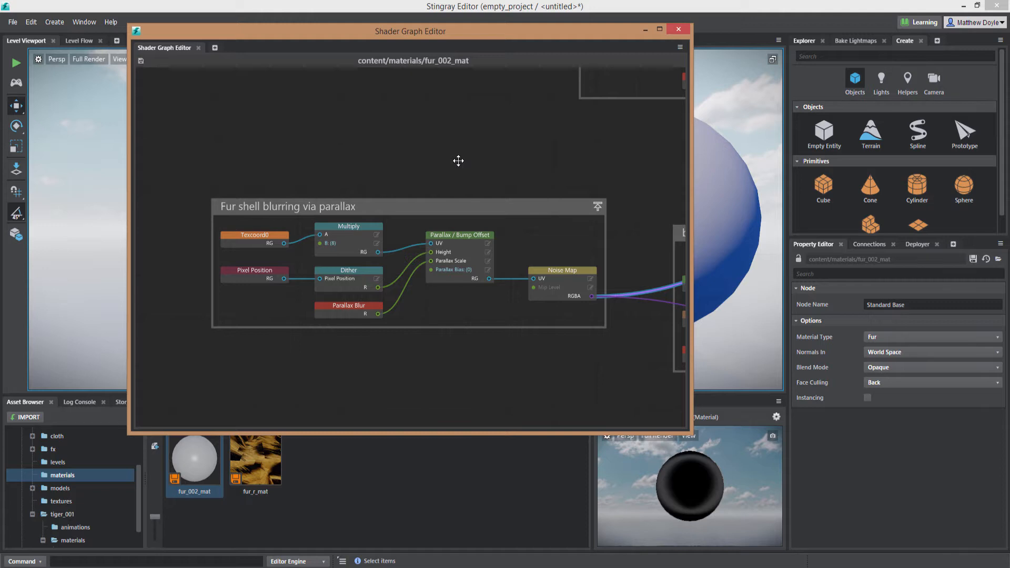
mouse_move(556, 173)
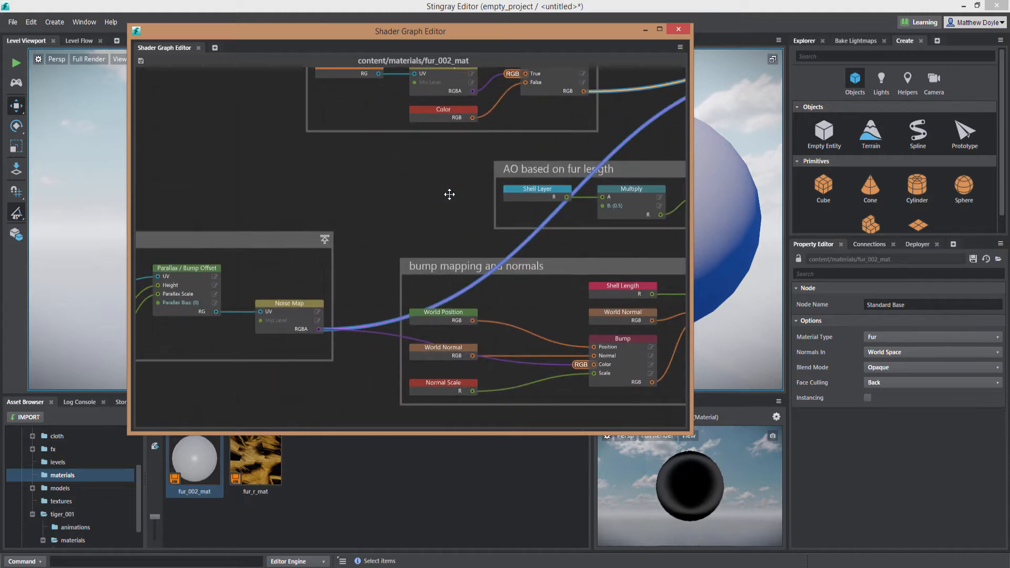
Review the bump mapping, fur length and fur color node groups, then close the shader graph
drag(449, 194, 398, 165)
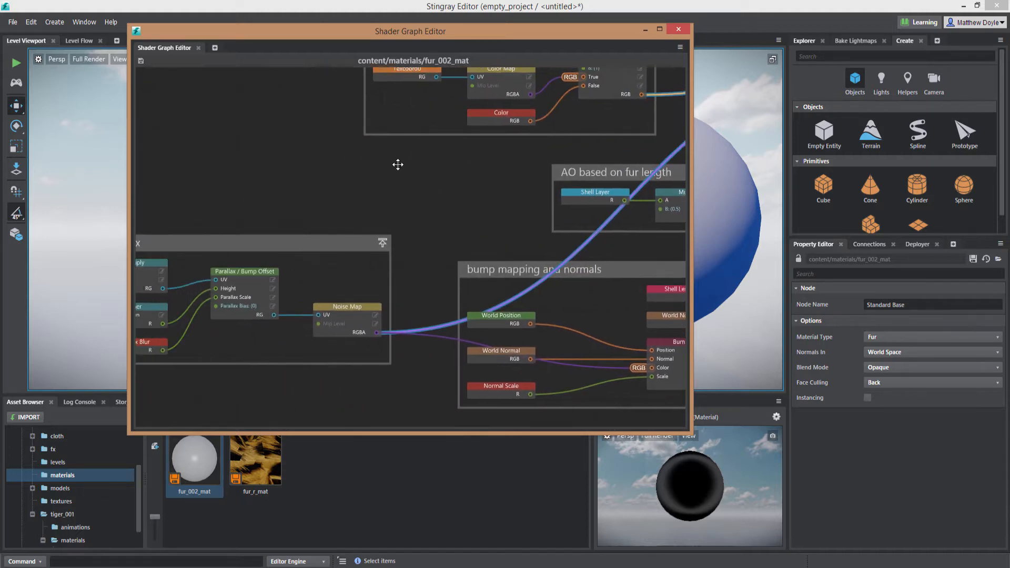
drag(397, 165, 392, 162)
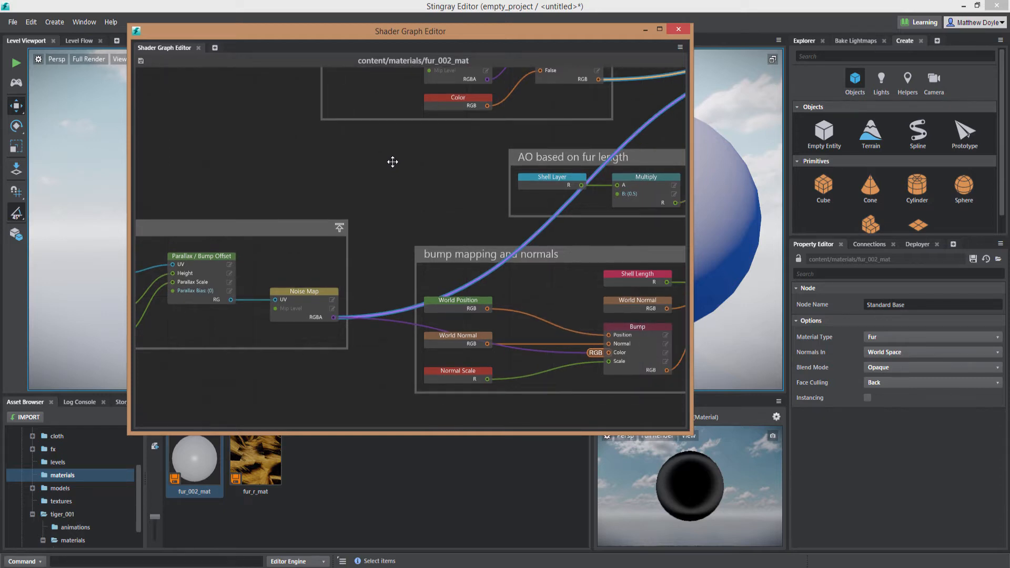
drag(392, 162, 374, 207)
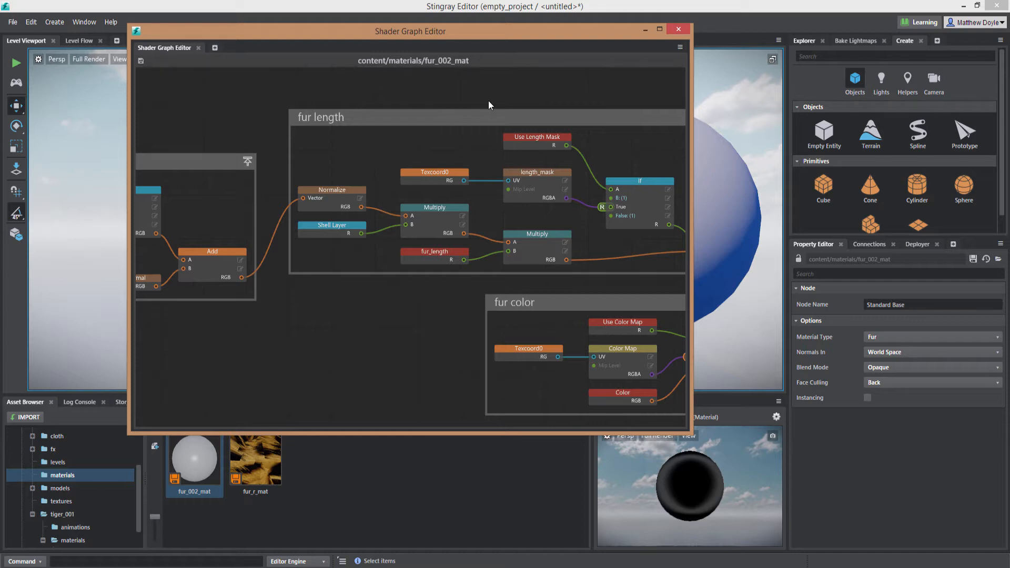
click(678, 29)
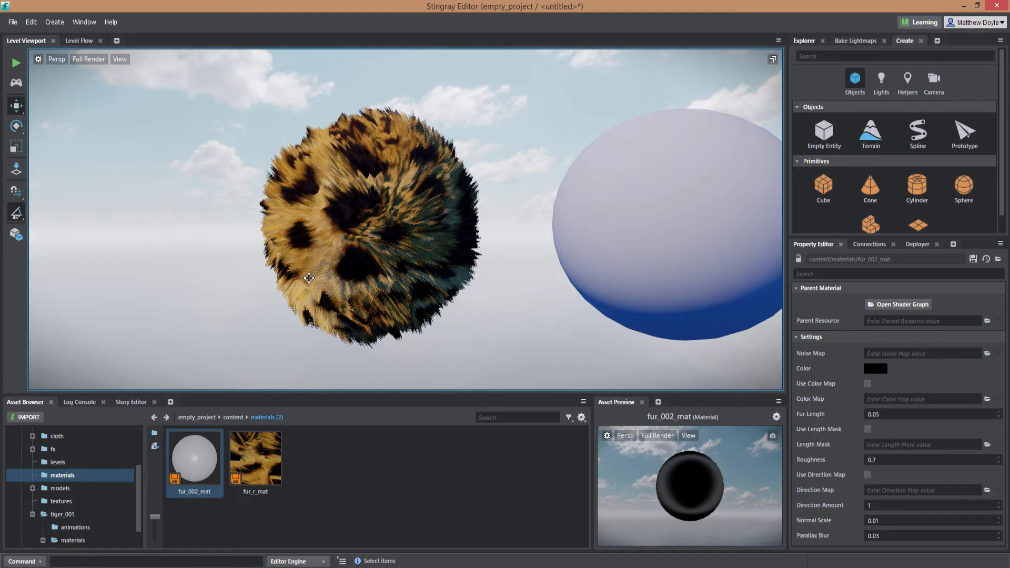
Orbit around the spheres while fur_002_mat is dropped onto the second sphere
drag(310, 277, 277, 270)
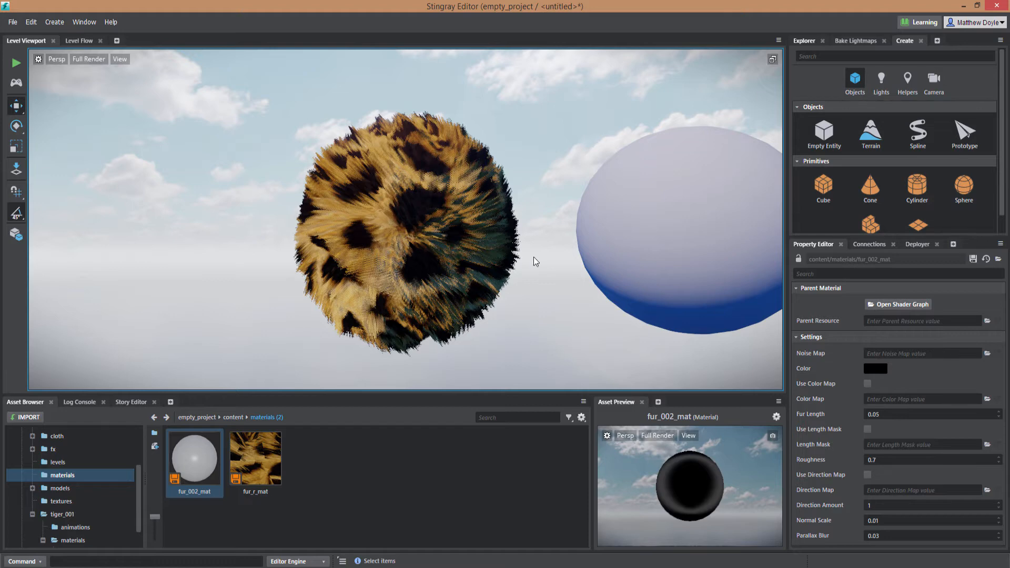
drag(533, 262, 275, 391)
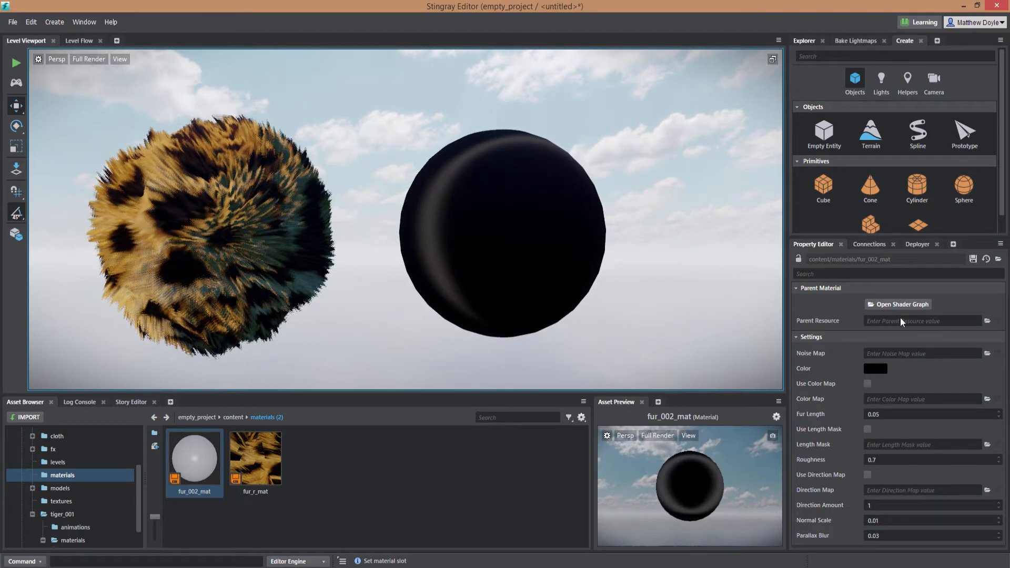
mouse_move(879, 375)
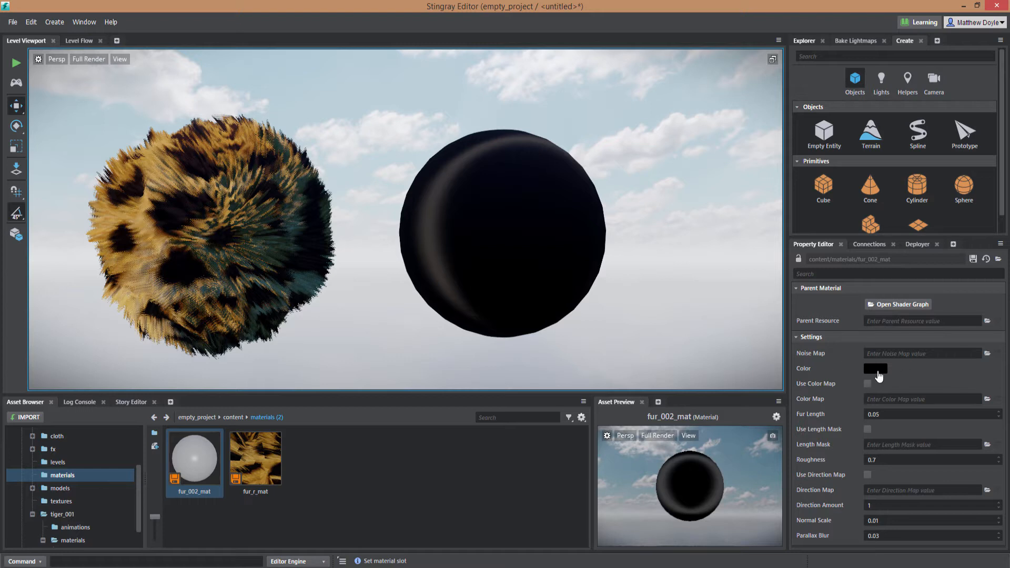
Pick a deep blue in the Color Picker as fur_002_mat's colour
click(875, 369)
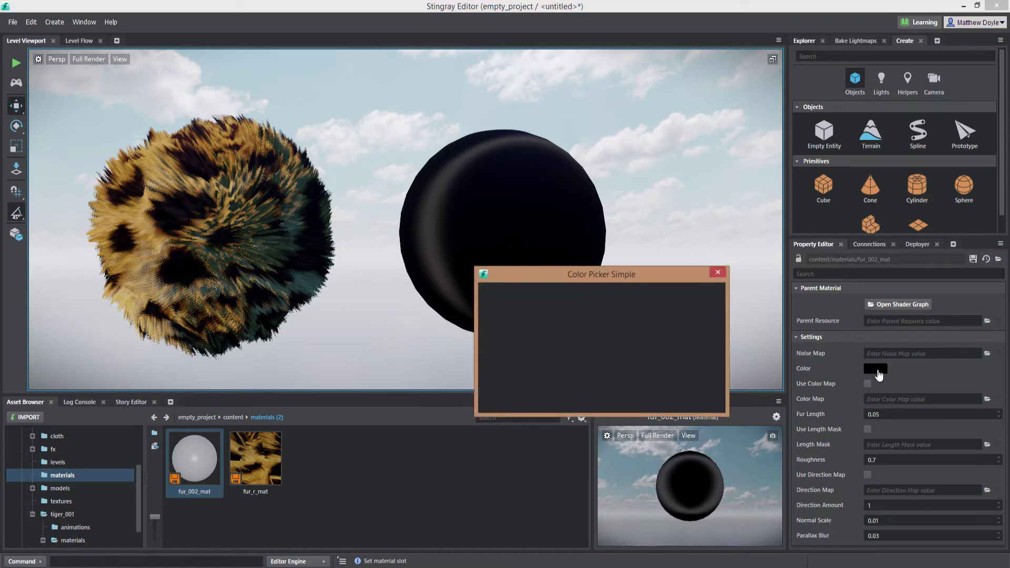
click(875, 370)
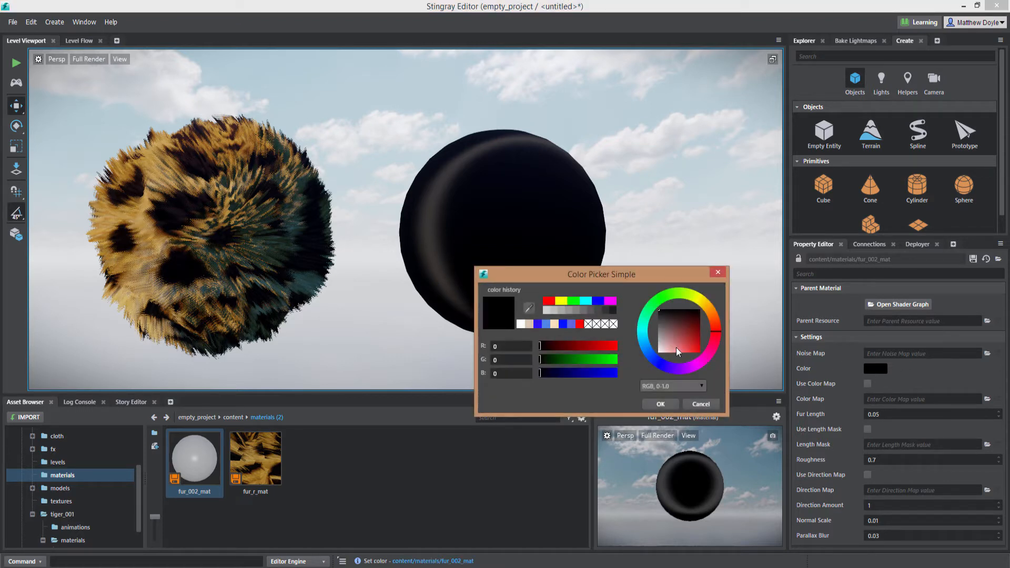
click(667, 315)
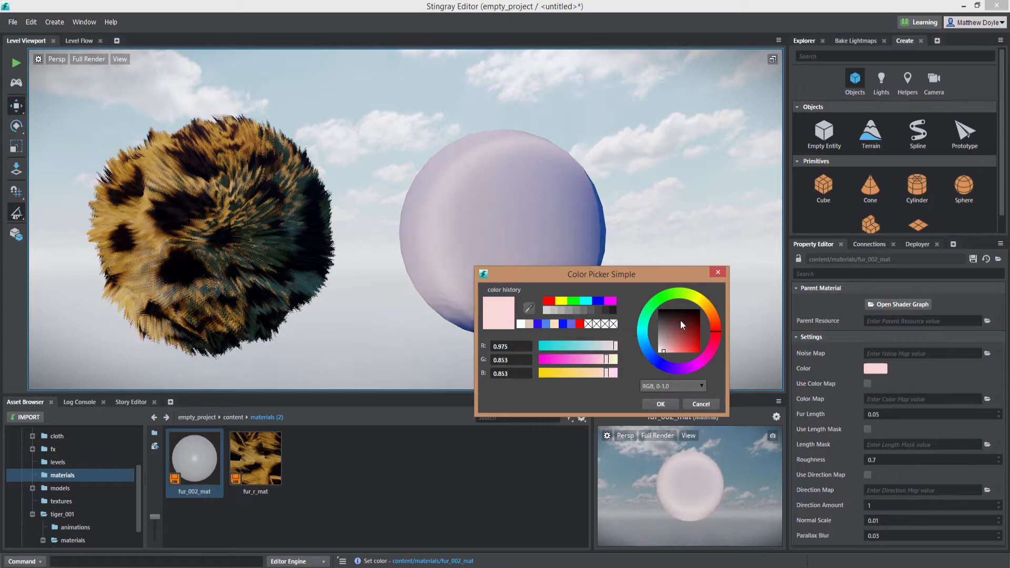
click(679, 351)
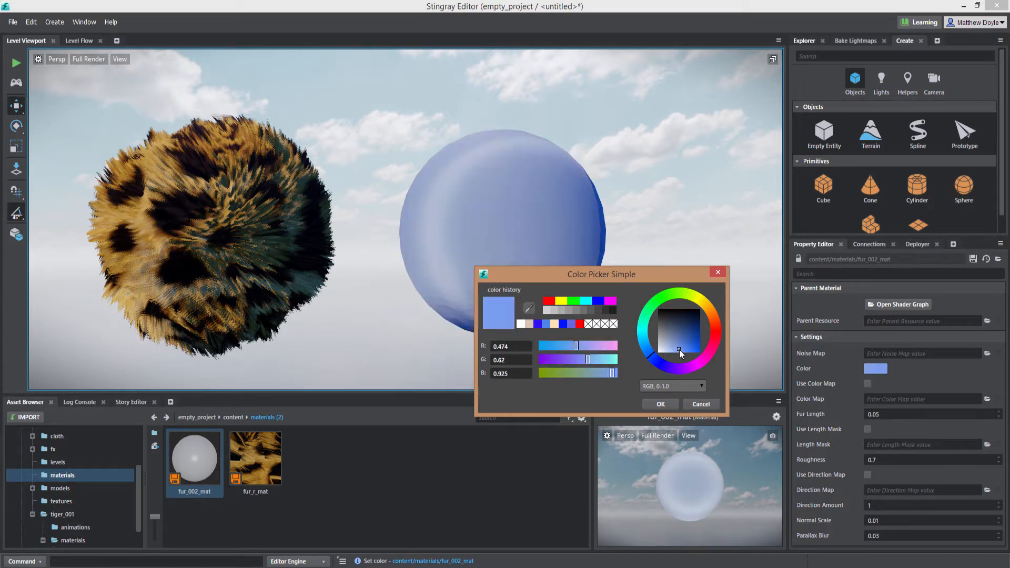
drag(679, 352, 688, 348)
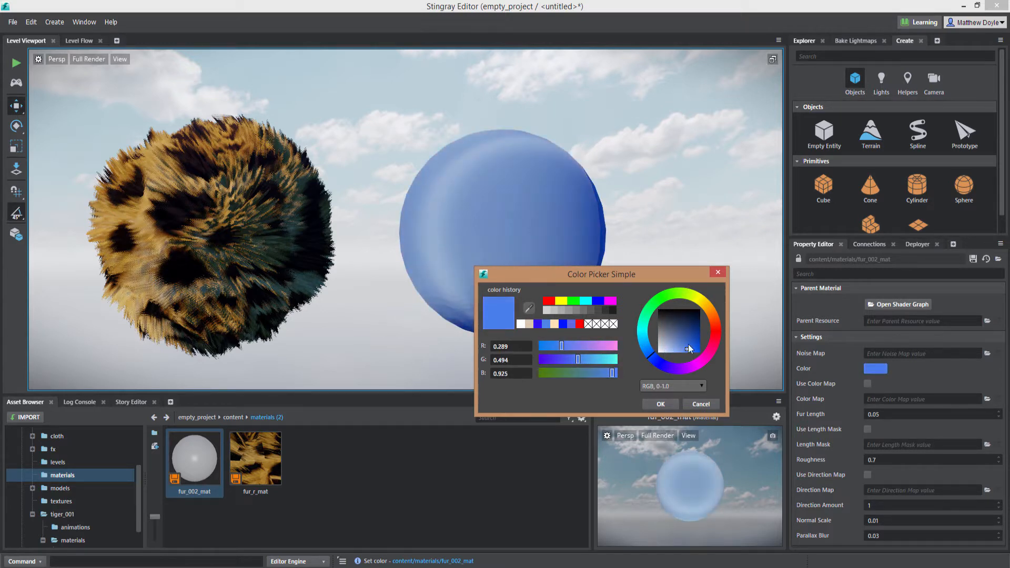
click(661, 404)
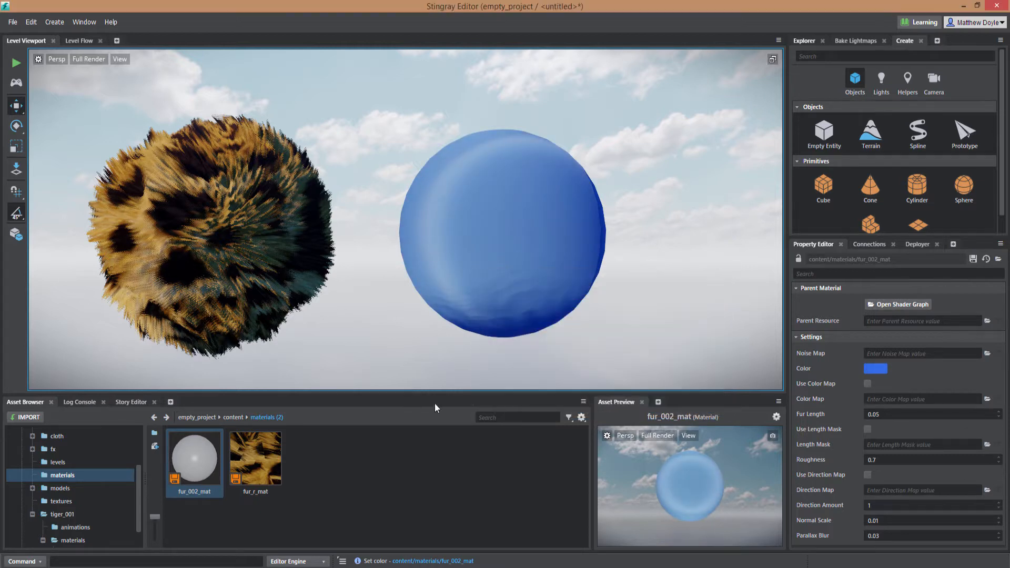
mouse_move(352, 404)
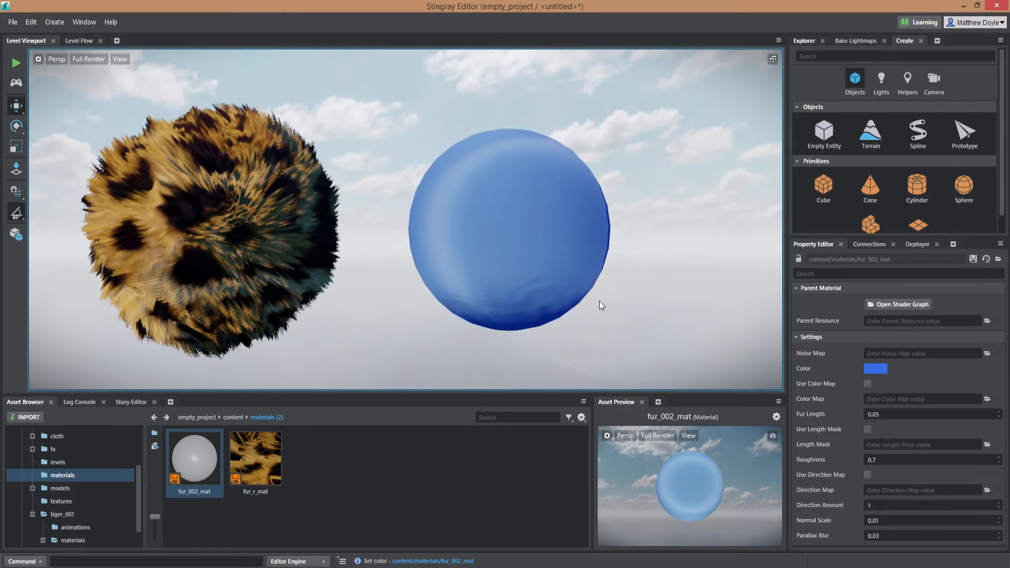
mouse_move(920, 349)
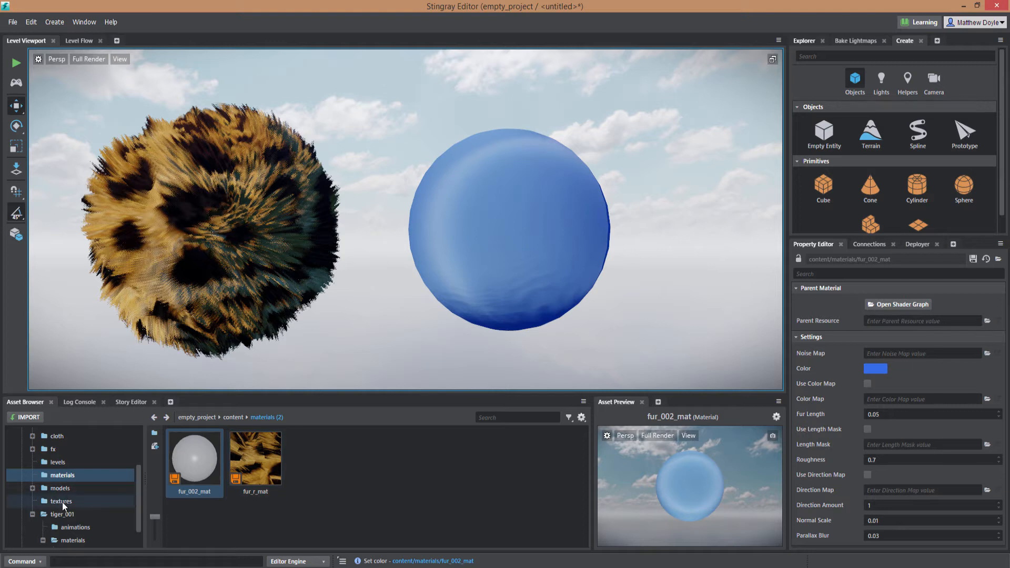
Assign noise_003 from the textures folder as the Noise Map and inspect the furrier blue sphere
click(61, 501)
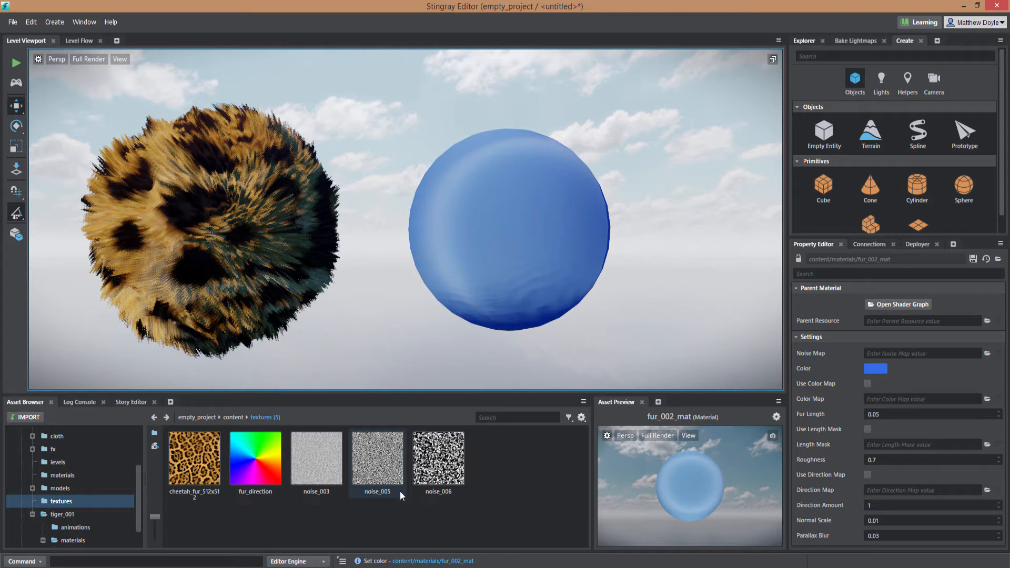
mouse_move(376, 489)
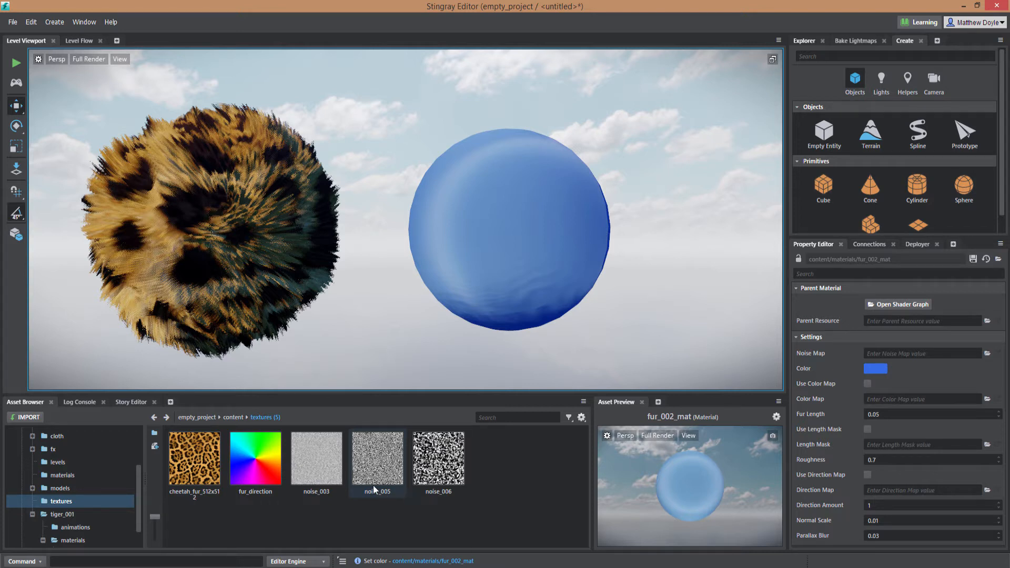
mouse_move(322, 465)
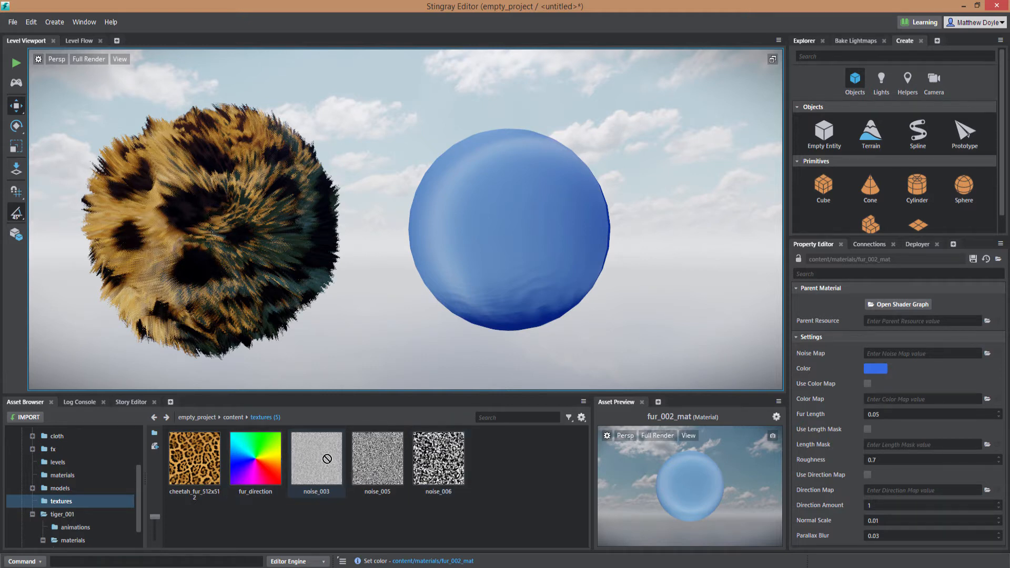
drag(316, 458, 922, 354)
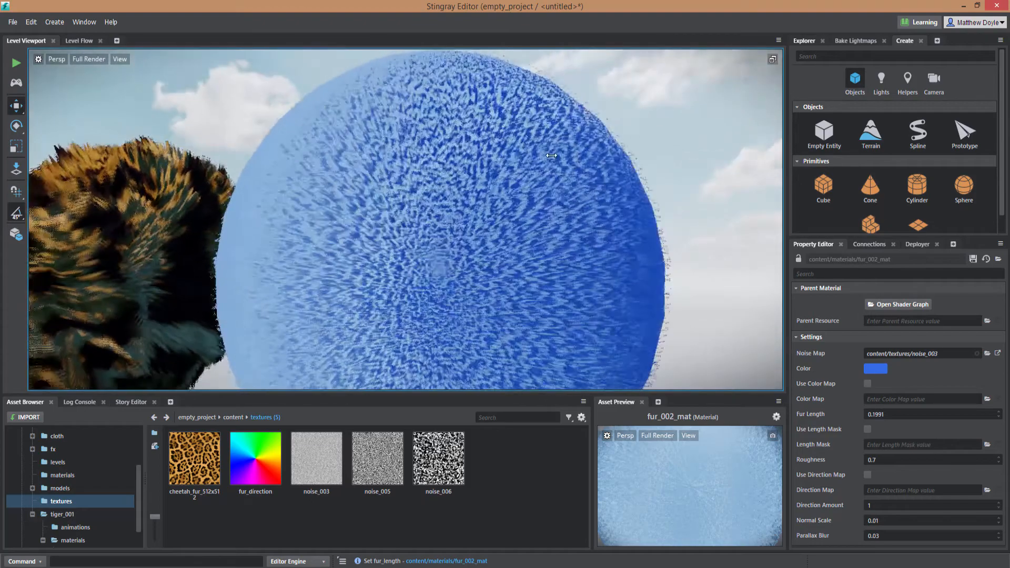
drag(550, 156, 520, 270)
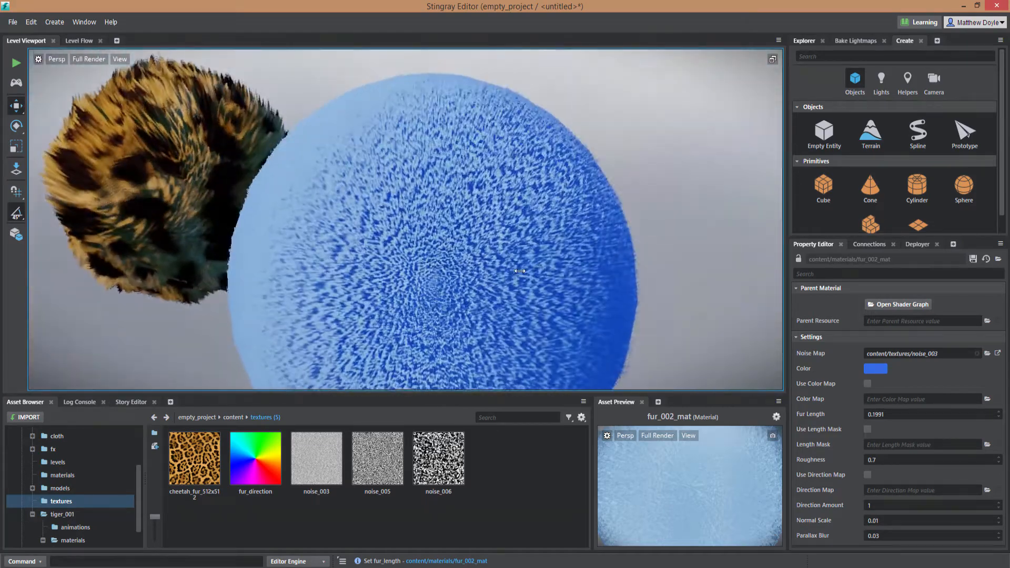
drag(519, 270, 410, 258)
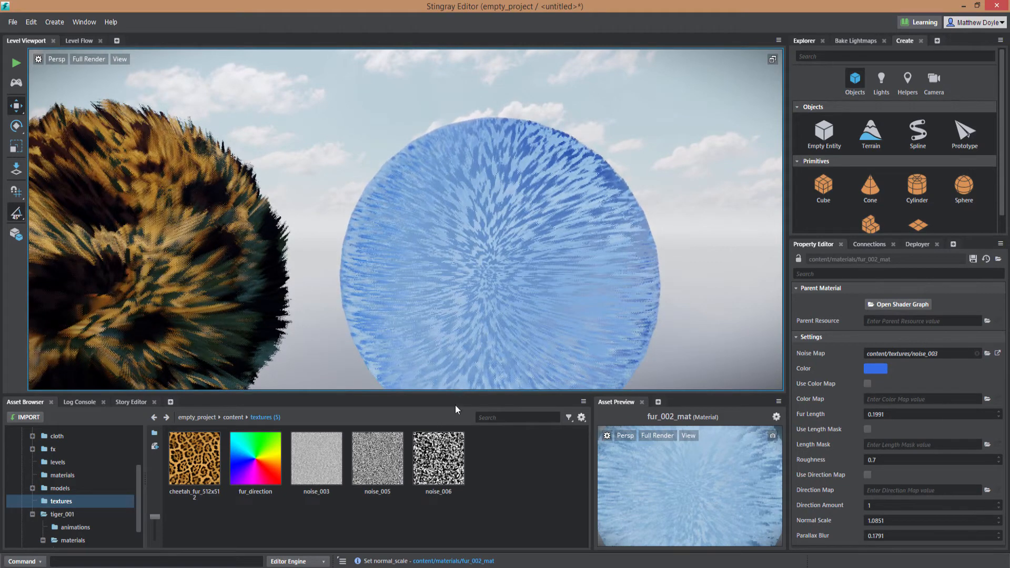
mouse_move(460, 242)
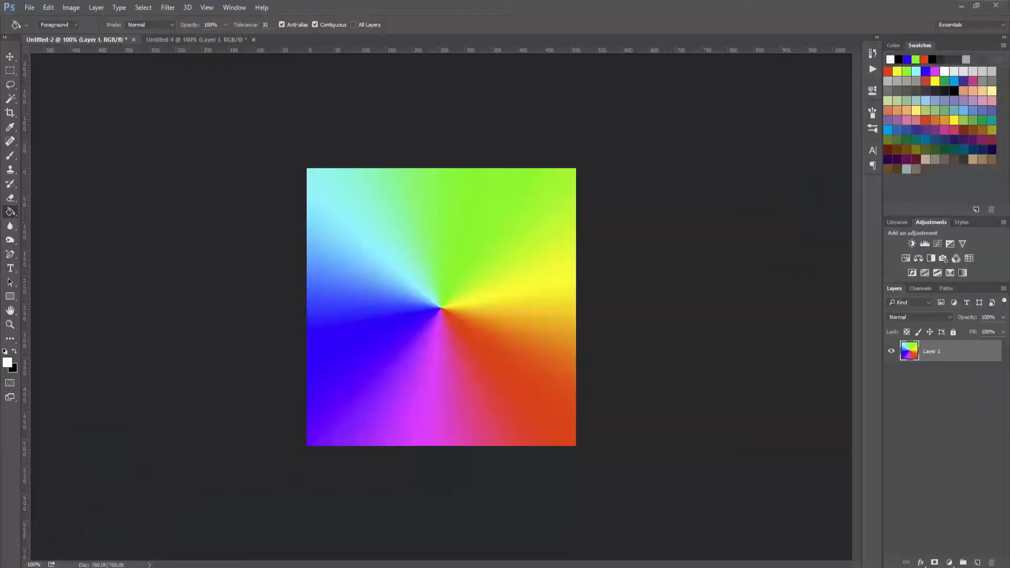
Preview the Pointillize filter on the noise image Untitled-4, close it, then go to Image > Adjustments
click(193, 40)
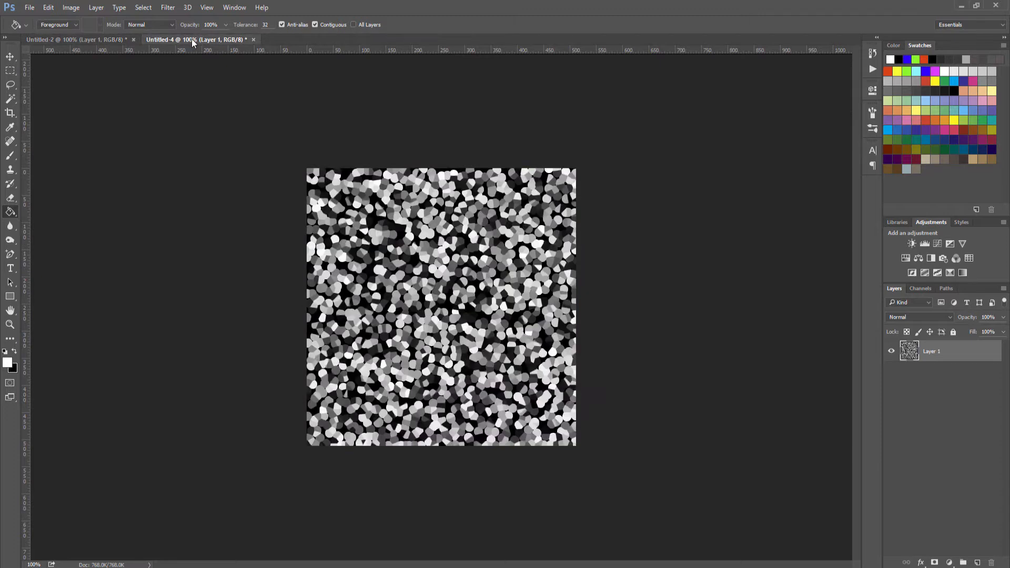
click(168, 8)
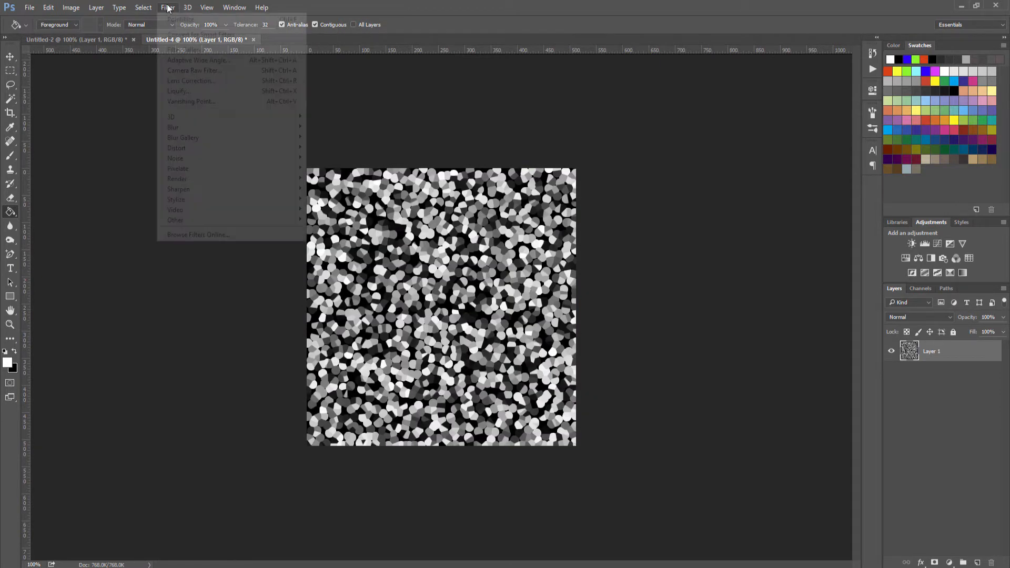
mouse_move(175, 157)
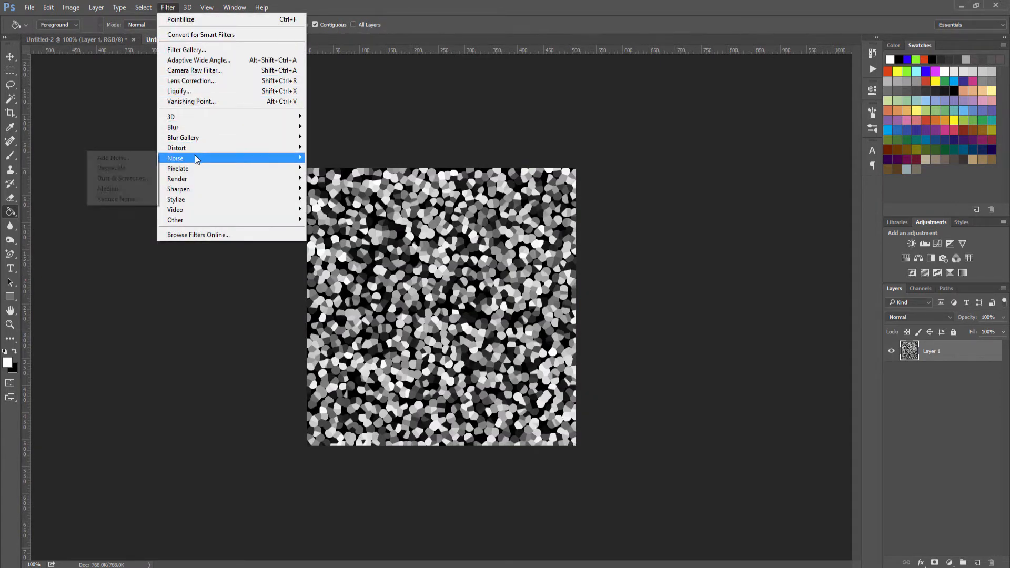
mouse_move(195, 168)
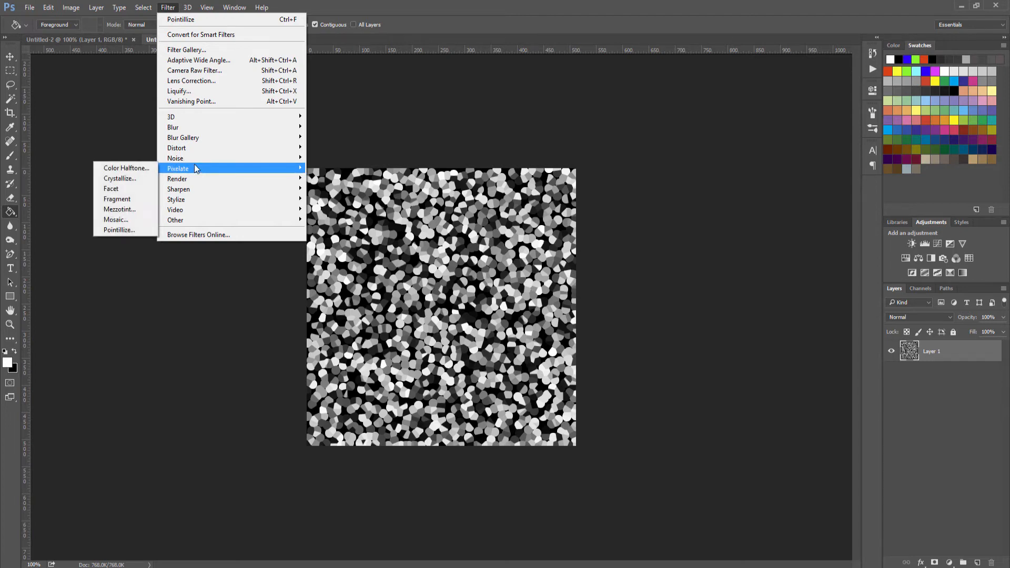
mouse_move(119, 229)
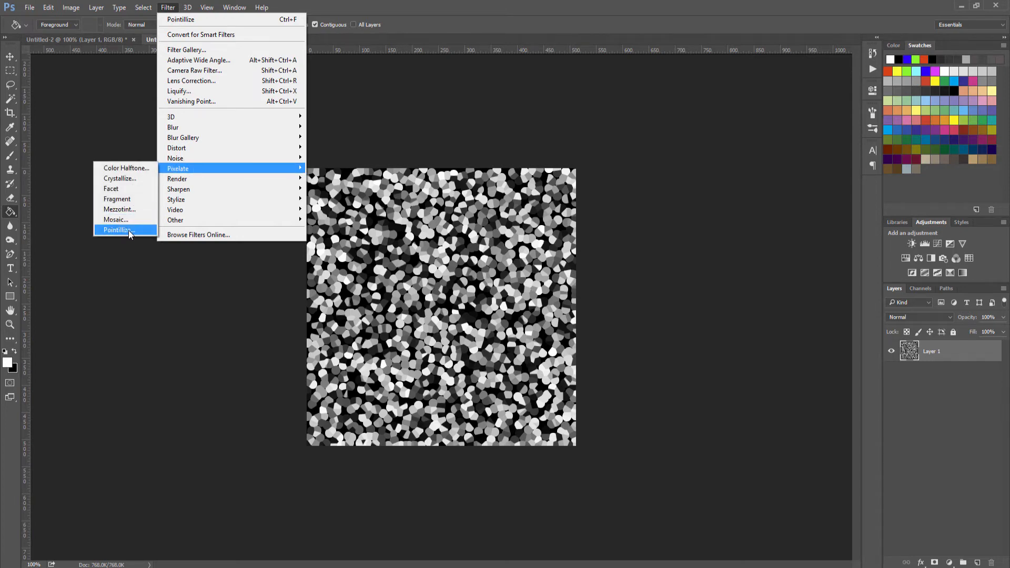
click(116, 230)
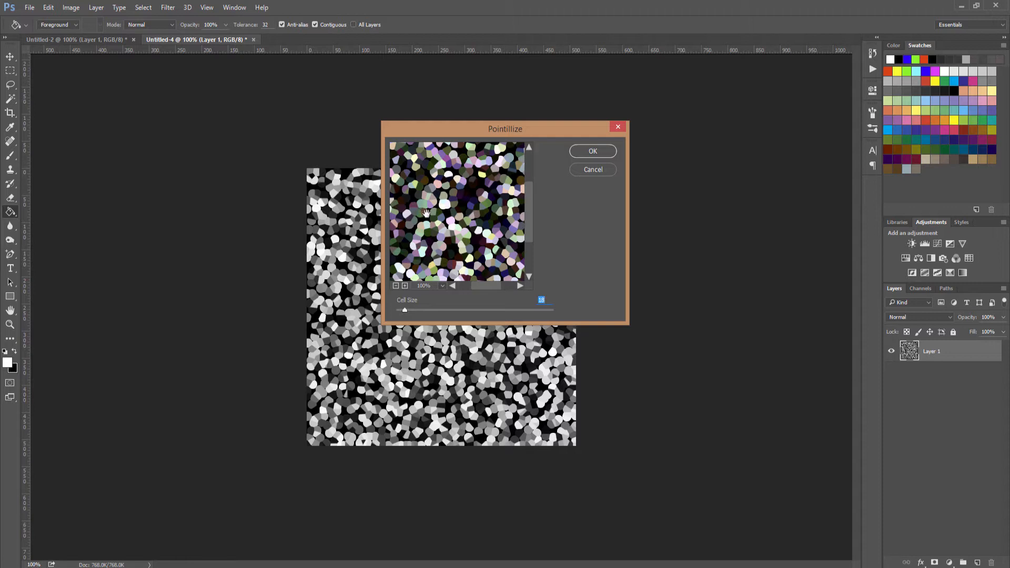
mouse_move(451, 209)
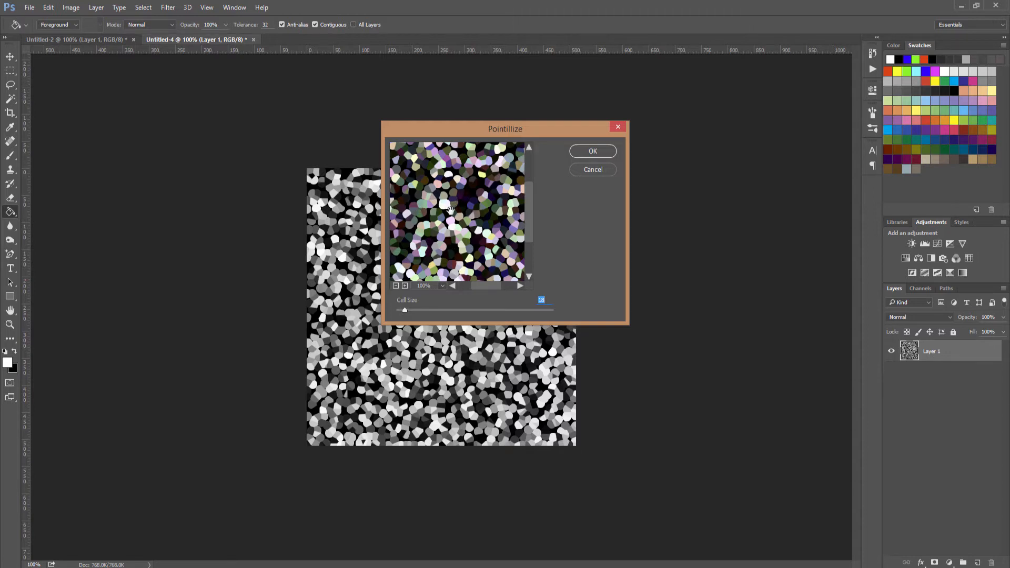
mouse_move(604, 181)
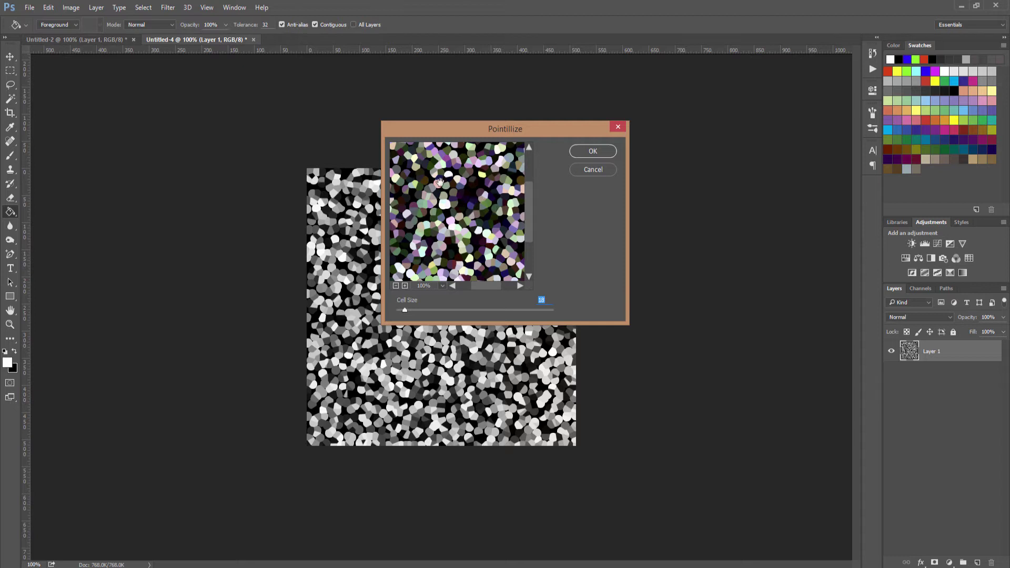
click(592, 151)
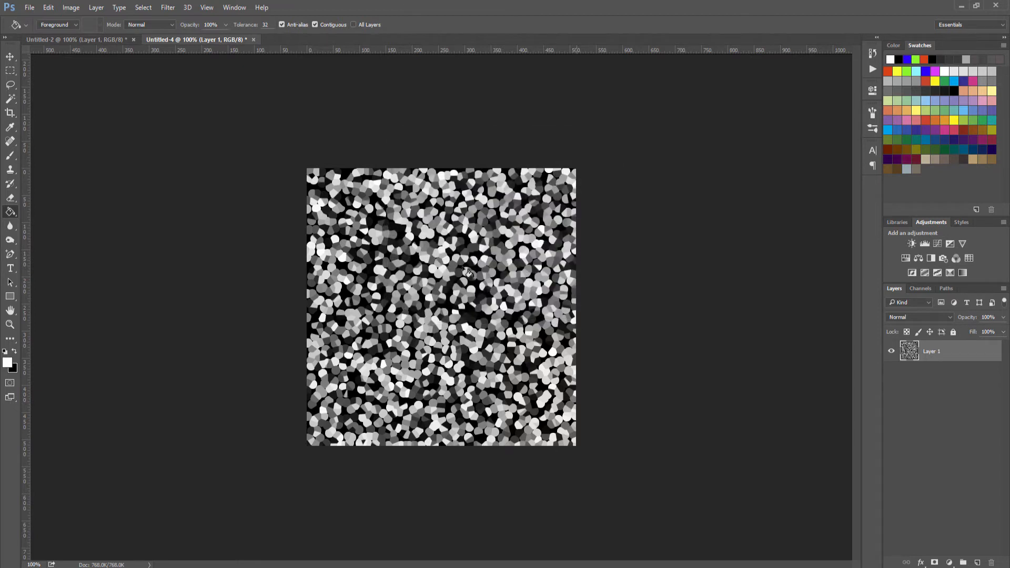
click(71, 8)
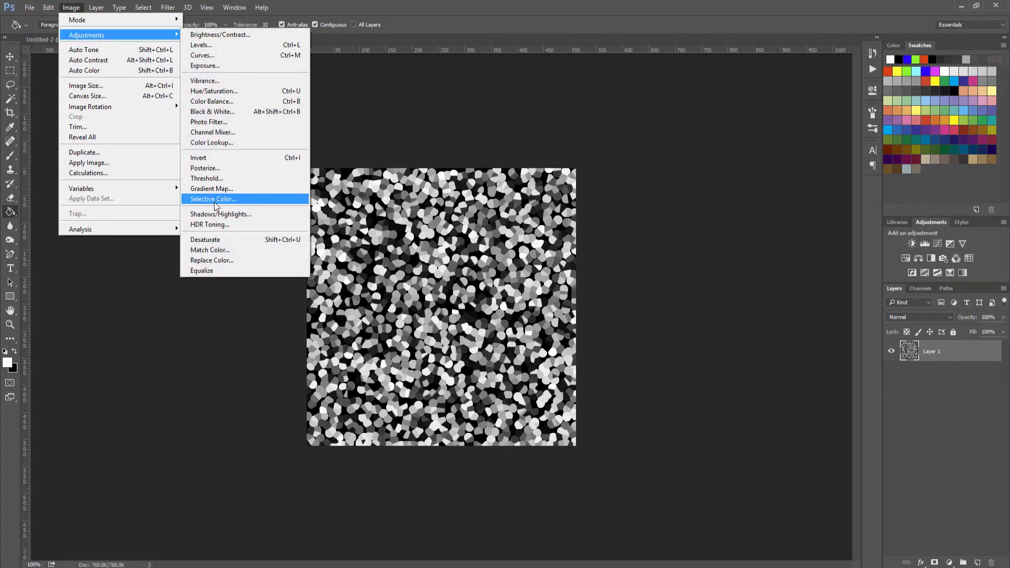
mouse_move(504, 245)
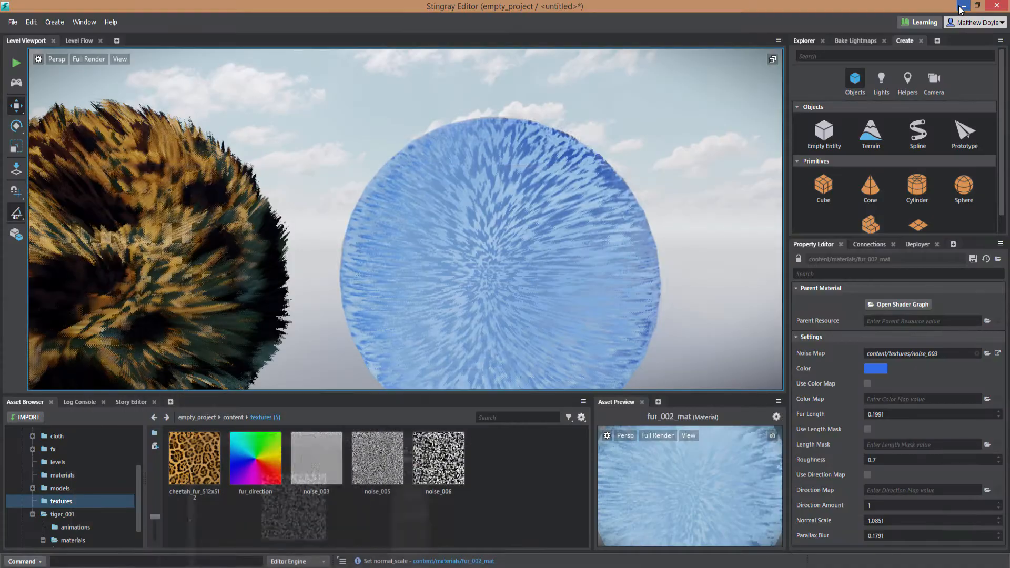
Use noise_006 as the noise map, with fur length 0.331, roughness 1, normal scale 0 and parallax blur 0
click(438, 458)
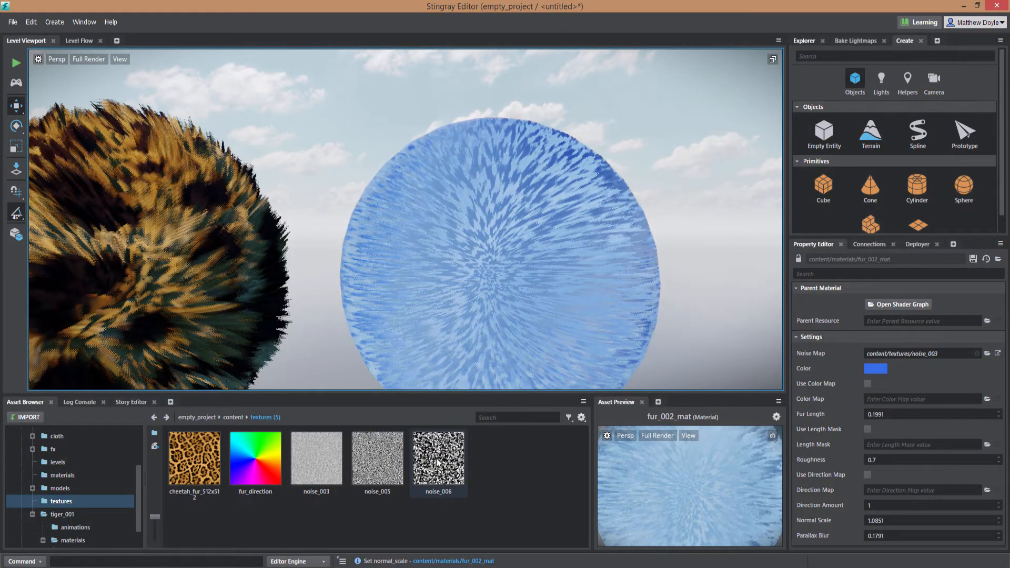
double_click(437, 459)
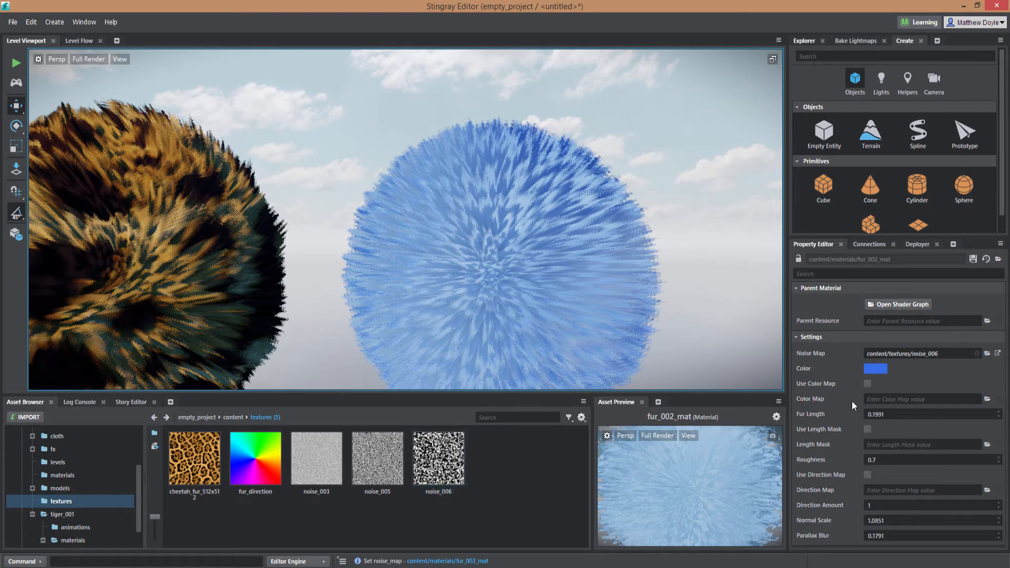
click(996, 417)
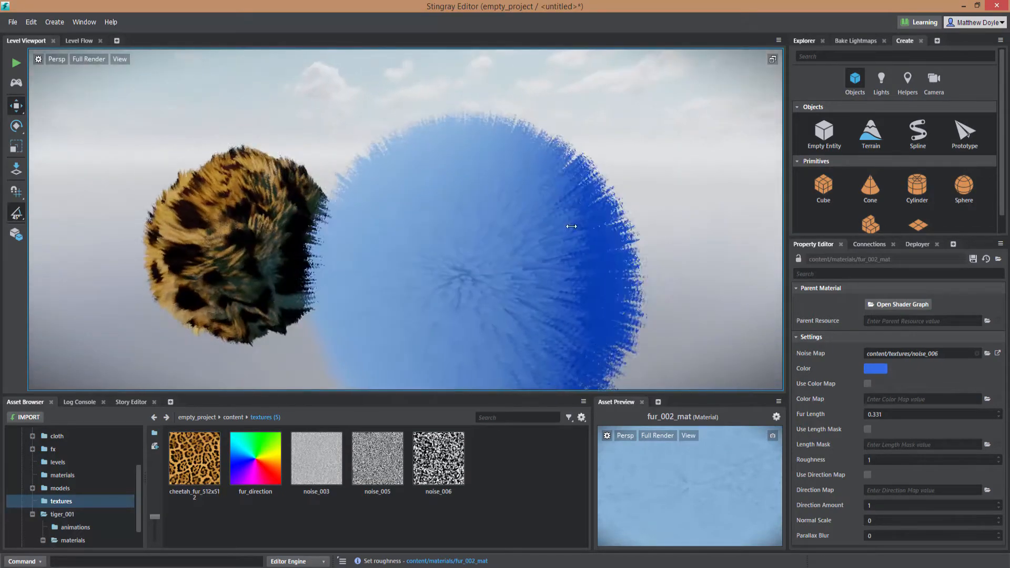
drag(570, 226, 402, 188)
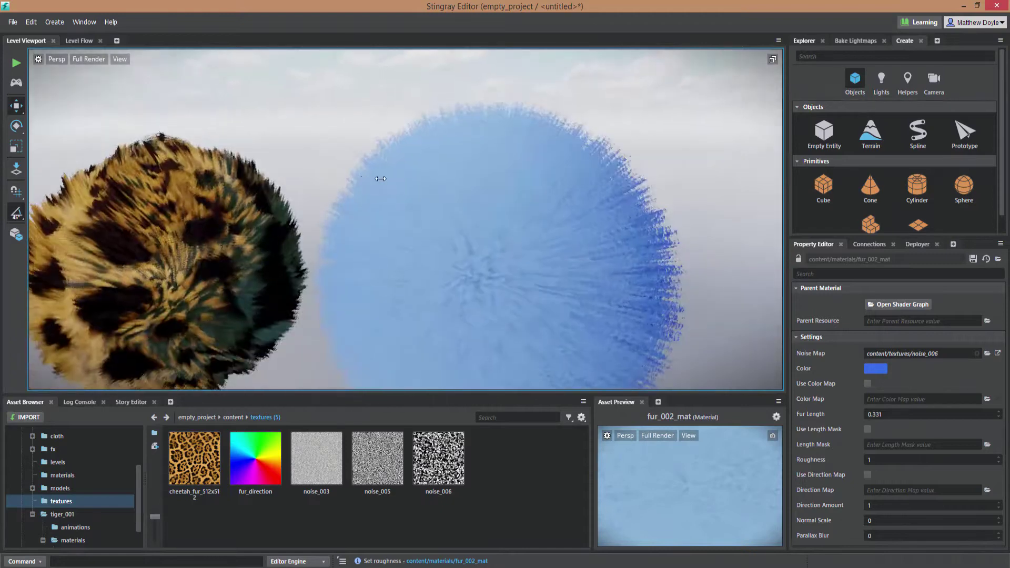
drag(380, 179, 462, 230)
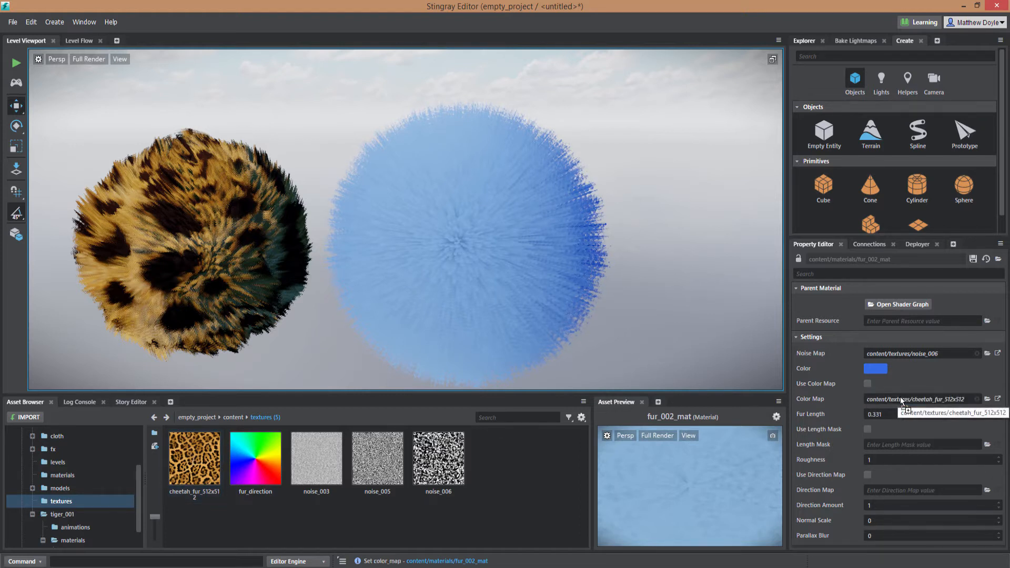
Use cheetah_fur_512x512 as the color map with parallax blur 0.0402
click(867, 383)
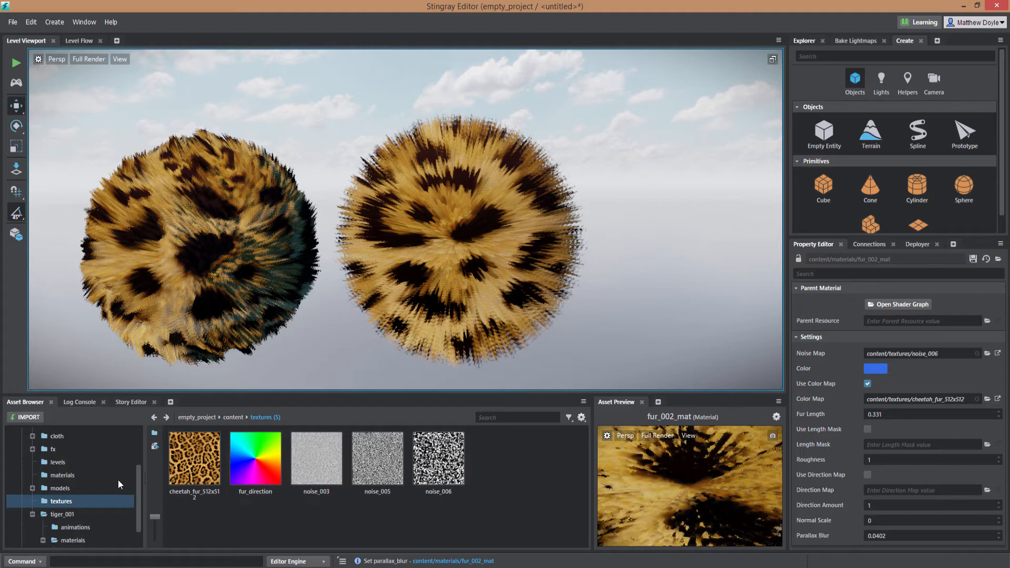
Browse the Asset Browser through textures to the materials folder and select fur_002_mat
click(61, 513)
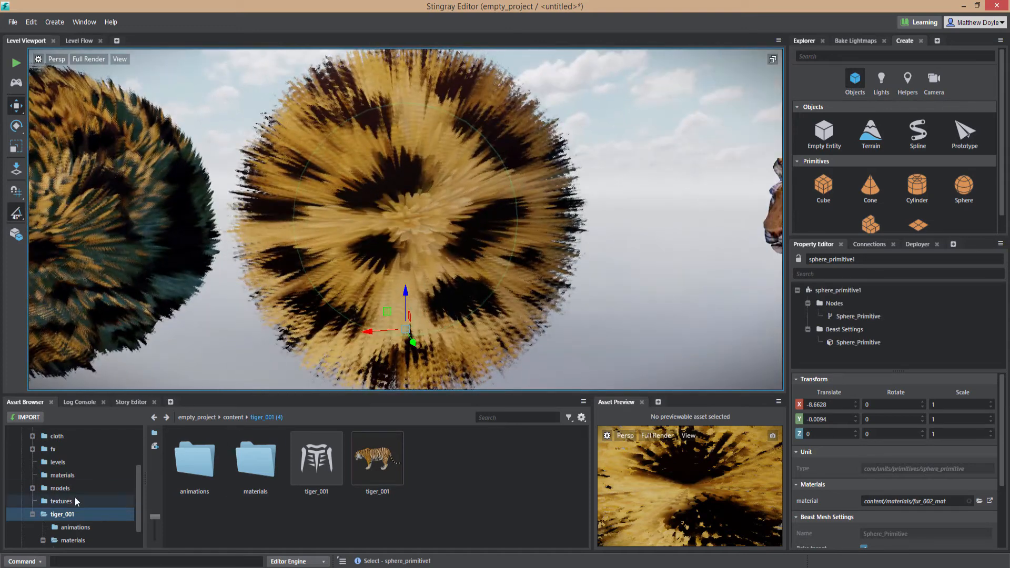
click(61, 474)
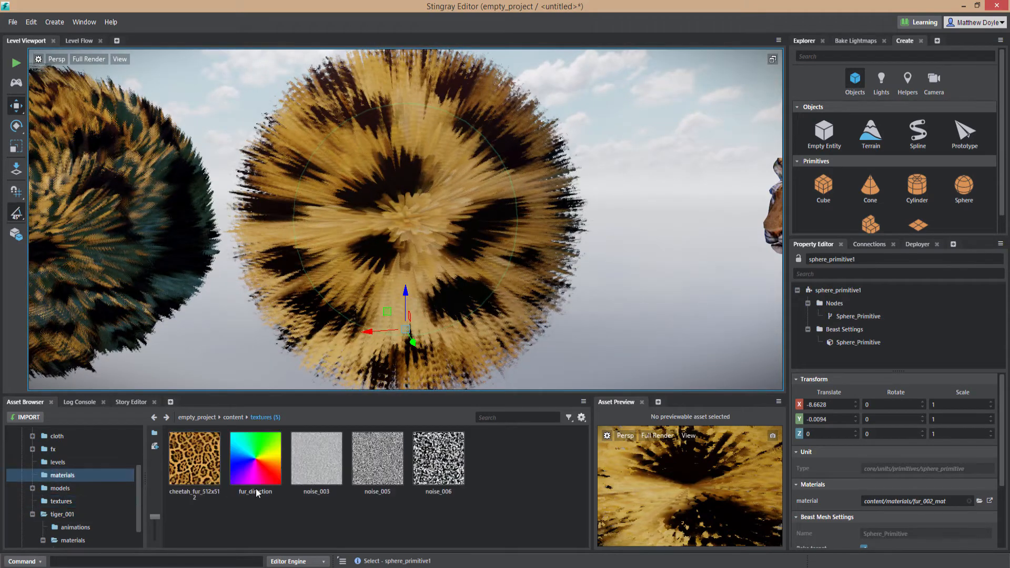
click(62, 474)
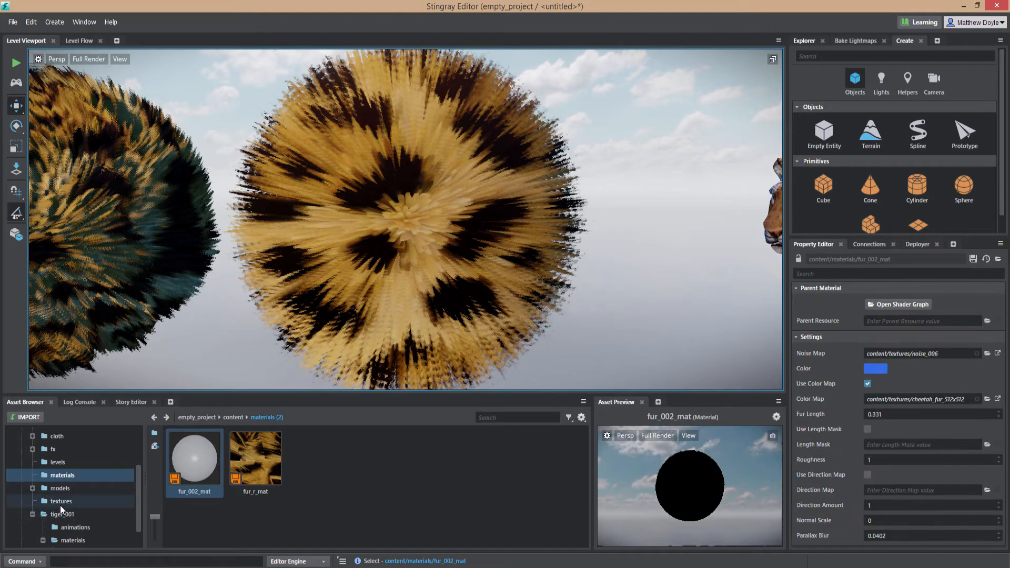
Use fur_direction as the direction map with Use Direction Map enabled
click(61, 501)
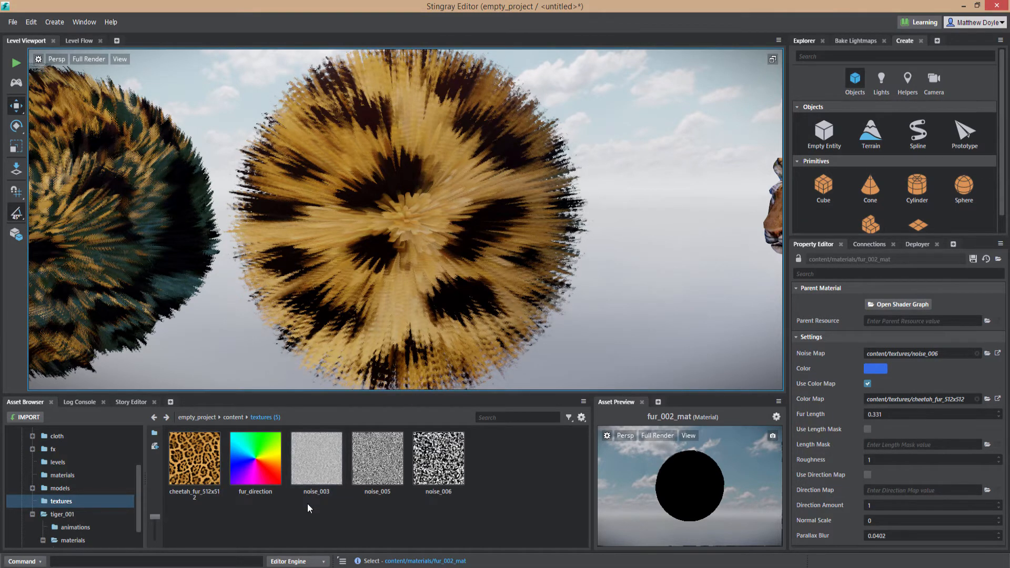
click(256, 458)
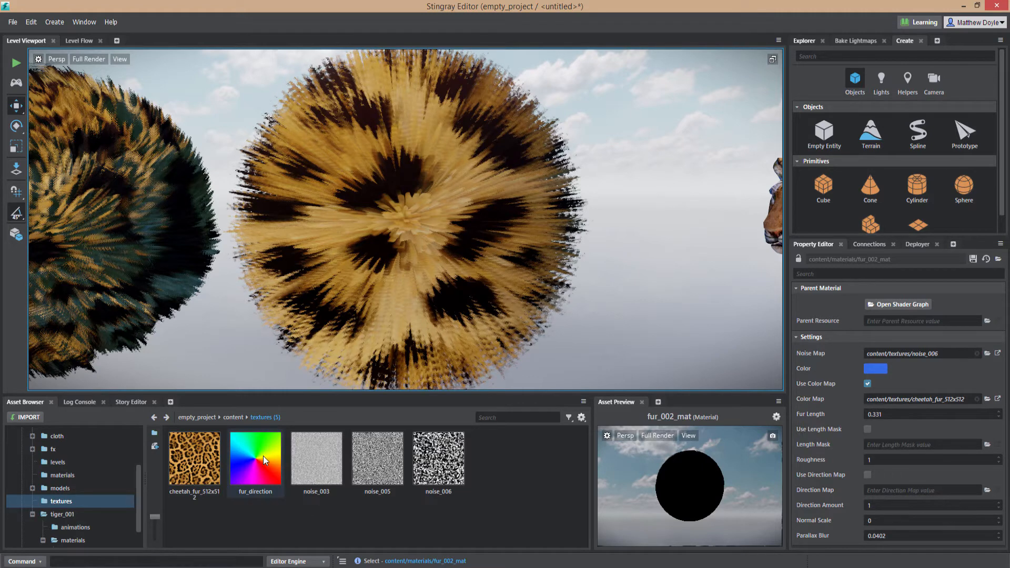
mouse_move(253, 473)
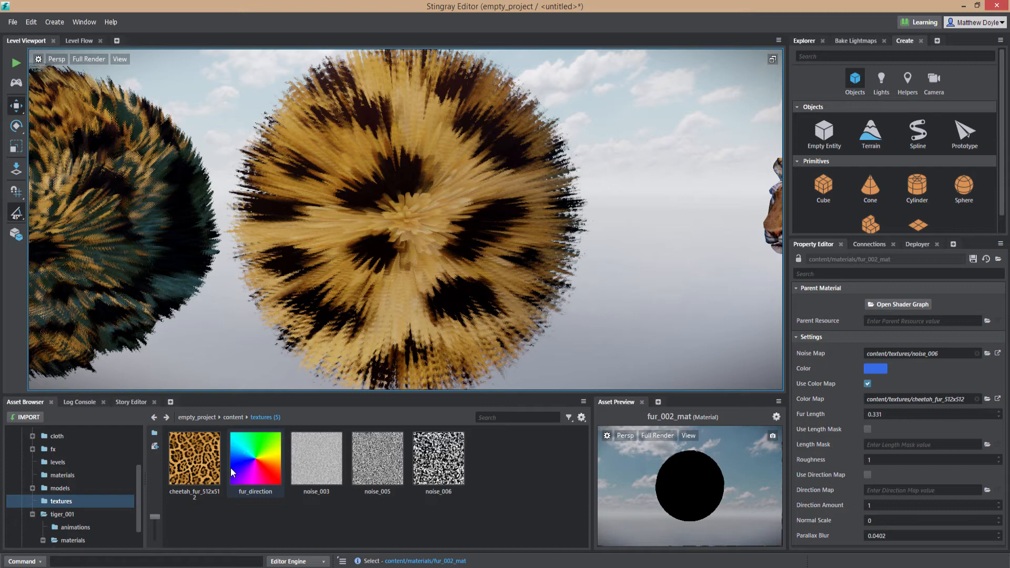
mouse_move(251, 457)
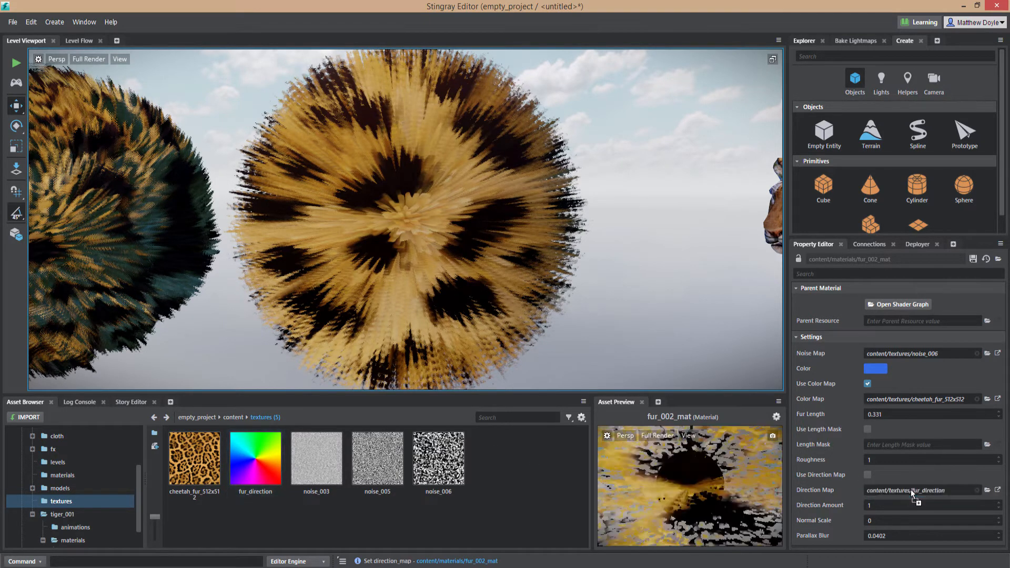
click(867, 474)
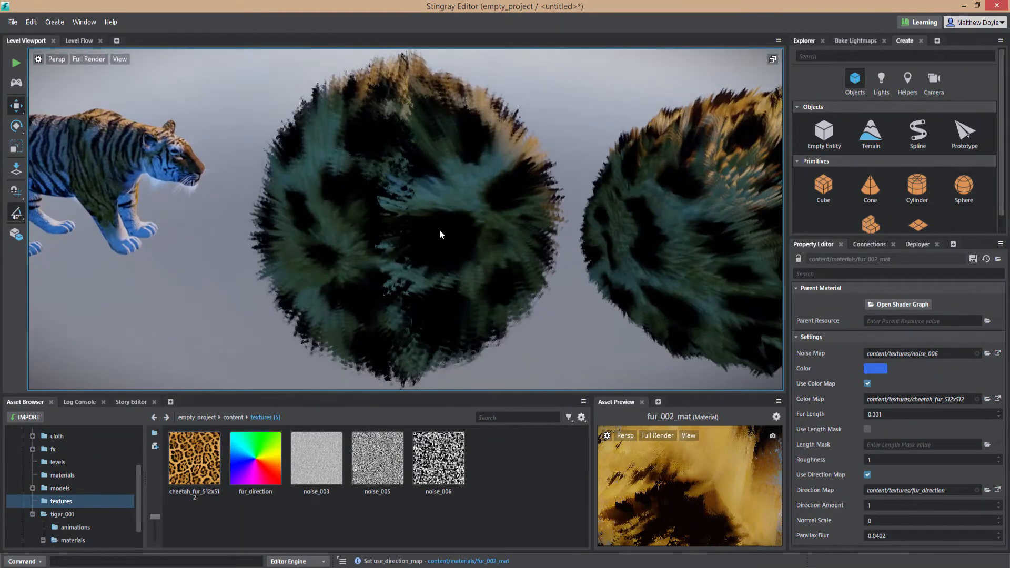
drag(440, 233, 469, 243)
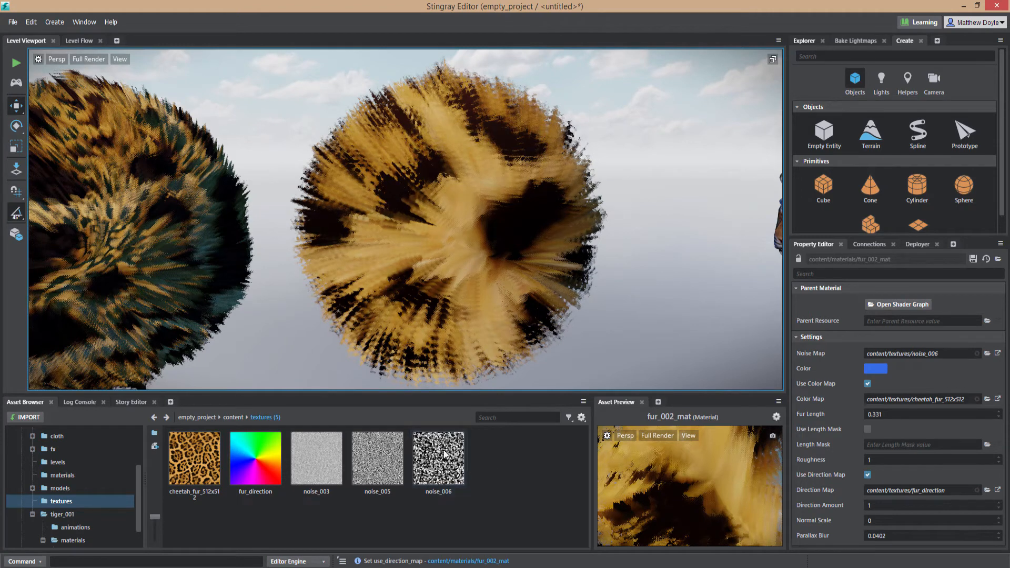
Use noise_006 as the length mask with Use Length Mask enabled, fur length 0.3463
click(438, 459)
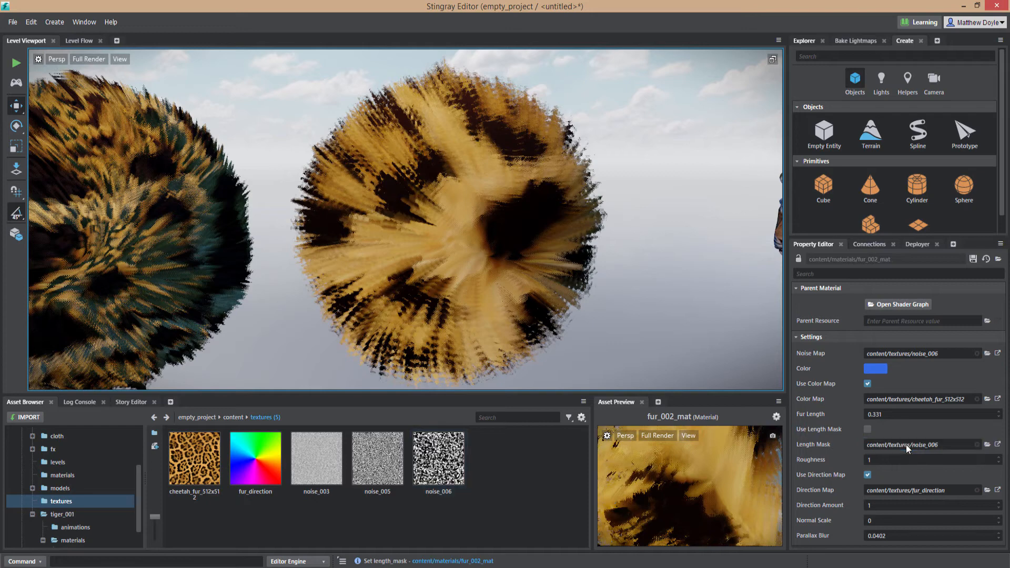
click(867, 429)
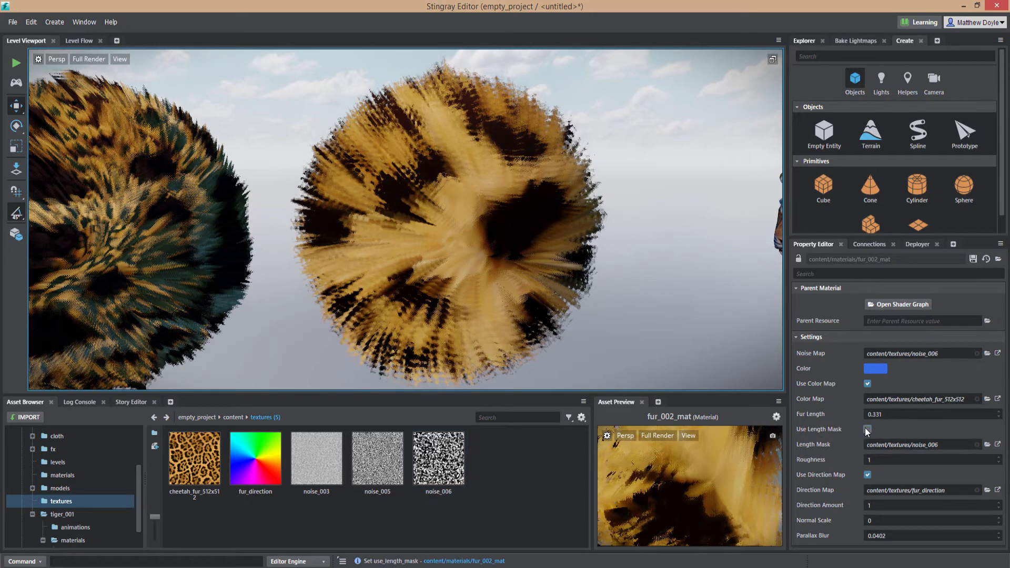
click(867, 430)
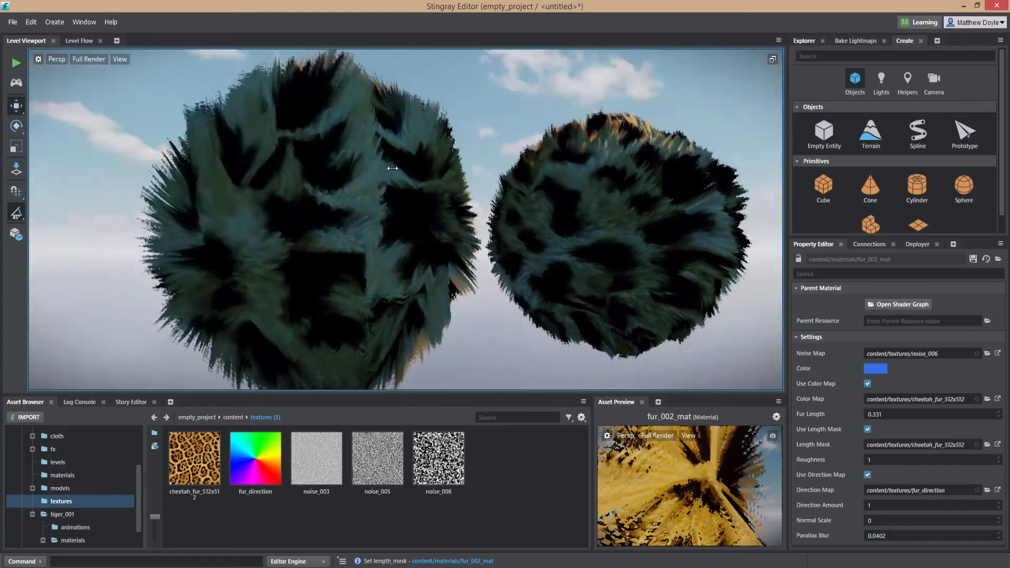
drag(392, 167, 464, 194)
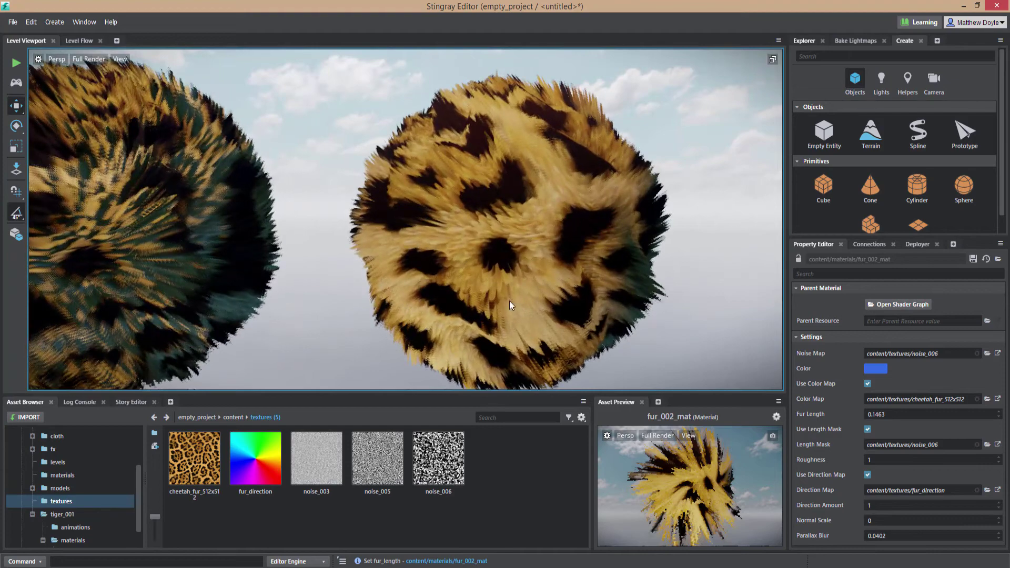
Try fur length 0.7685, inspect the cheetah sphere up close, then settle at 0.3449
drag(510, 305, 446, 227)
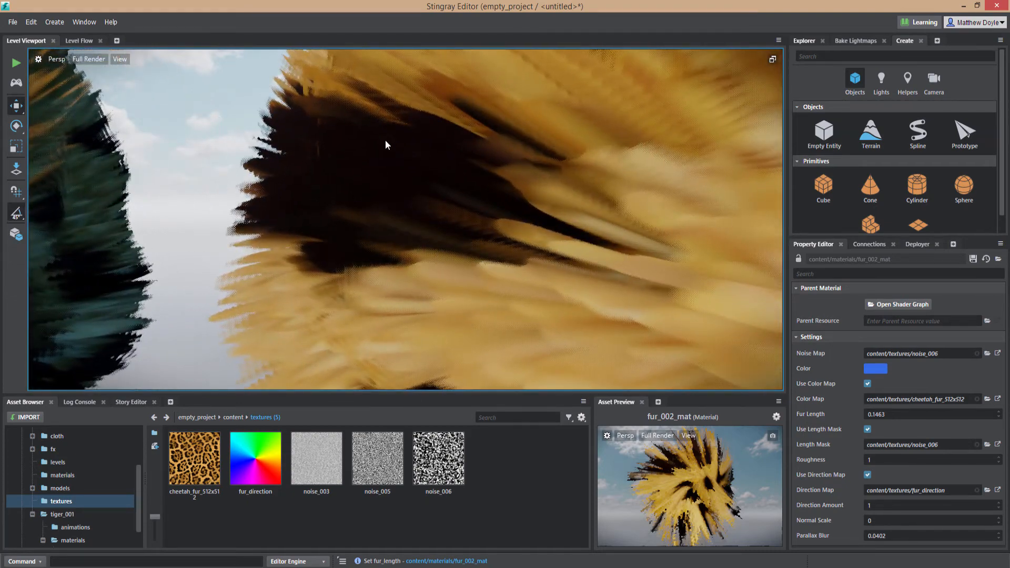
drag(386, 146, 354, 209)
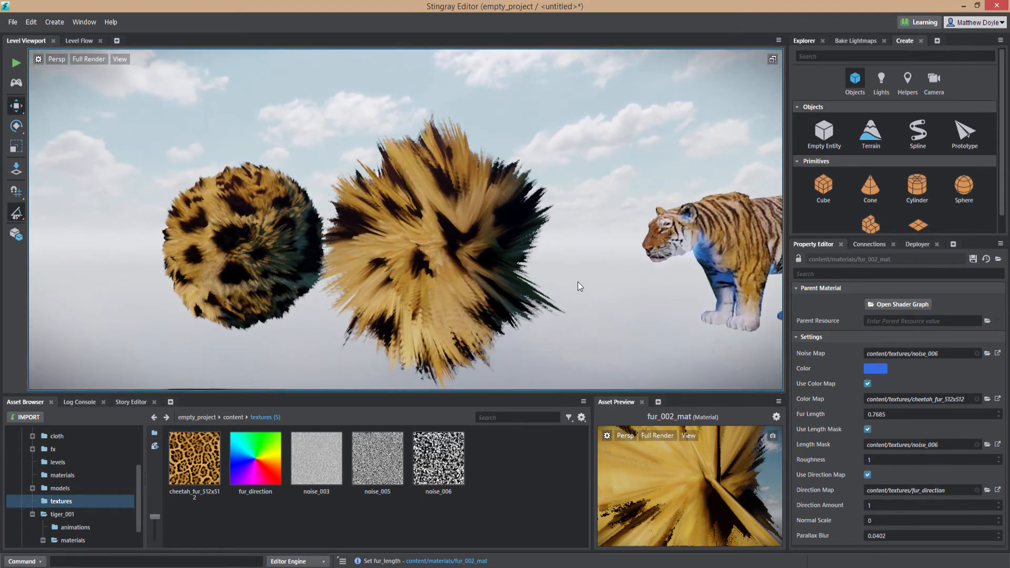
click(997, 410)
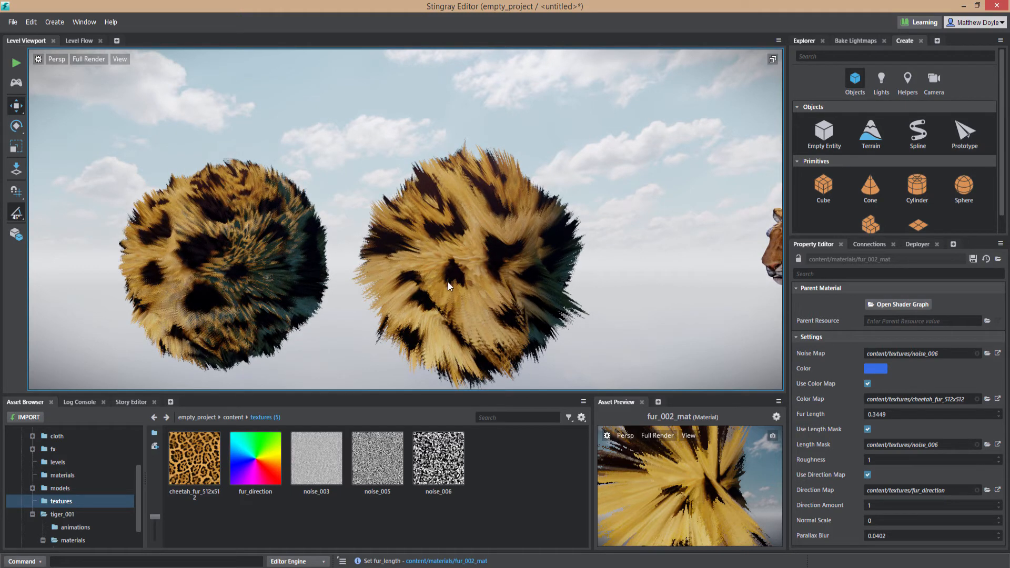
mouse_move(472, 261)
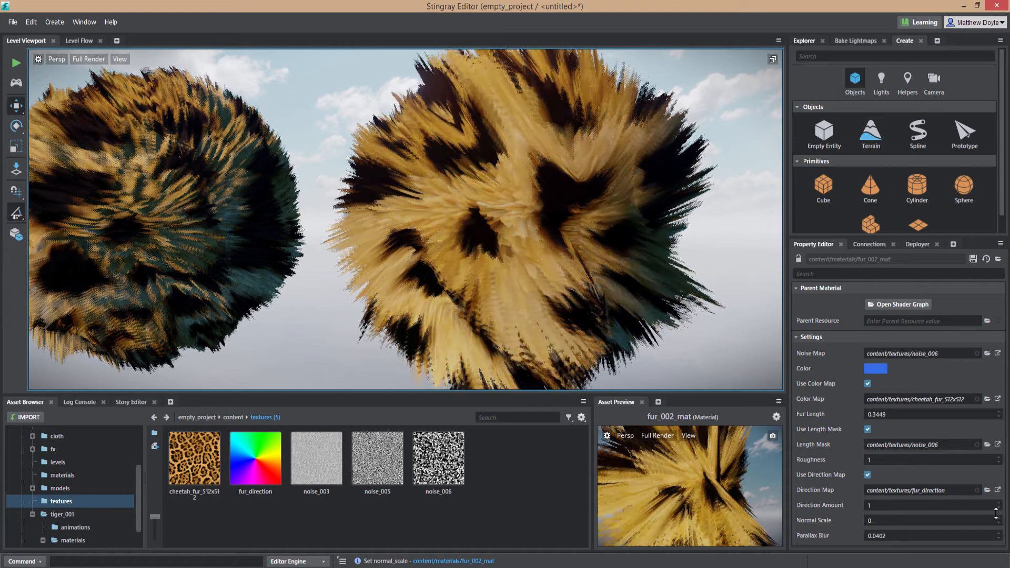
Drag fur_002_mat's normal scale down to 0.005
drag(928, 520, 953, 520)
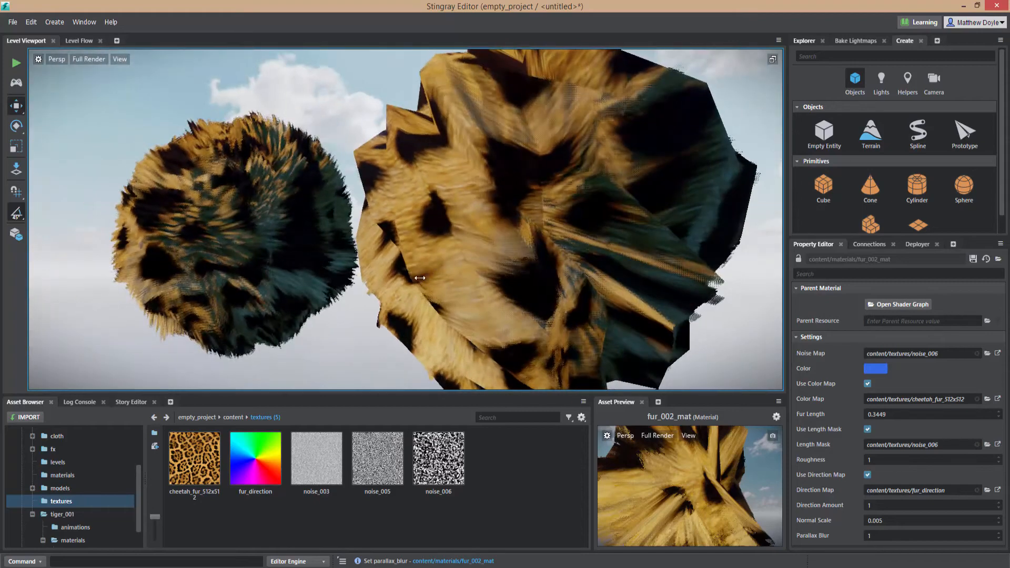
Orbit to compare the smeared cheetah fur at parallax blur 1 with the shaggier tiger sphere
drag(420, 277, 520, 311)
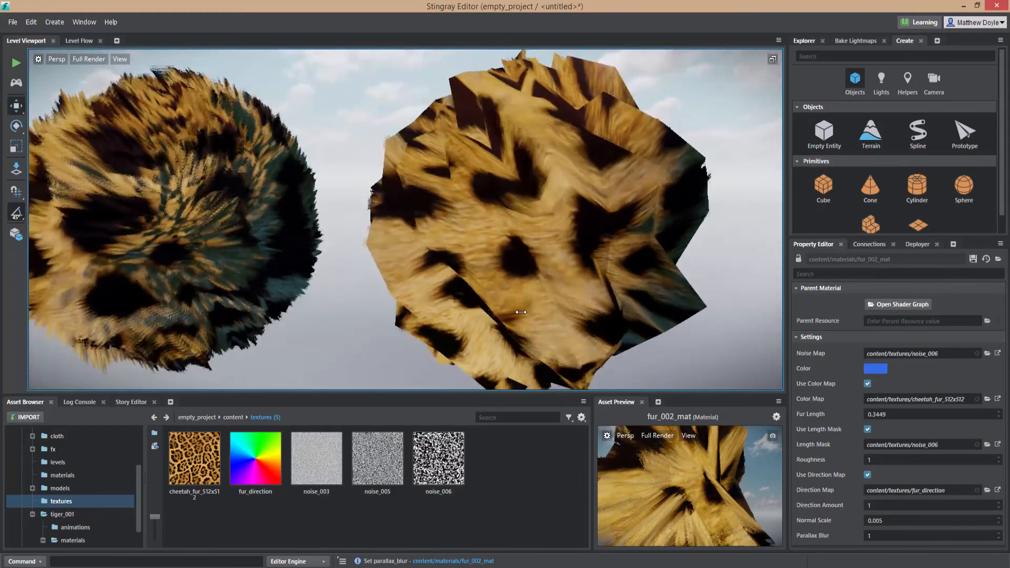